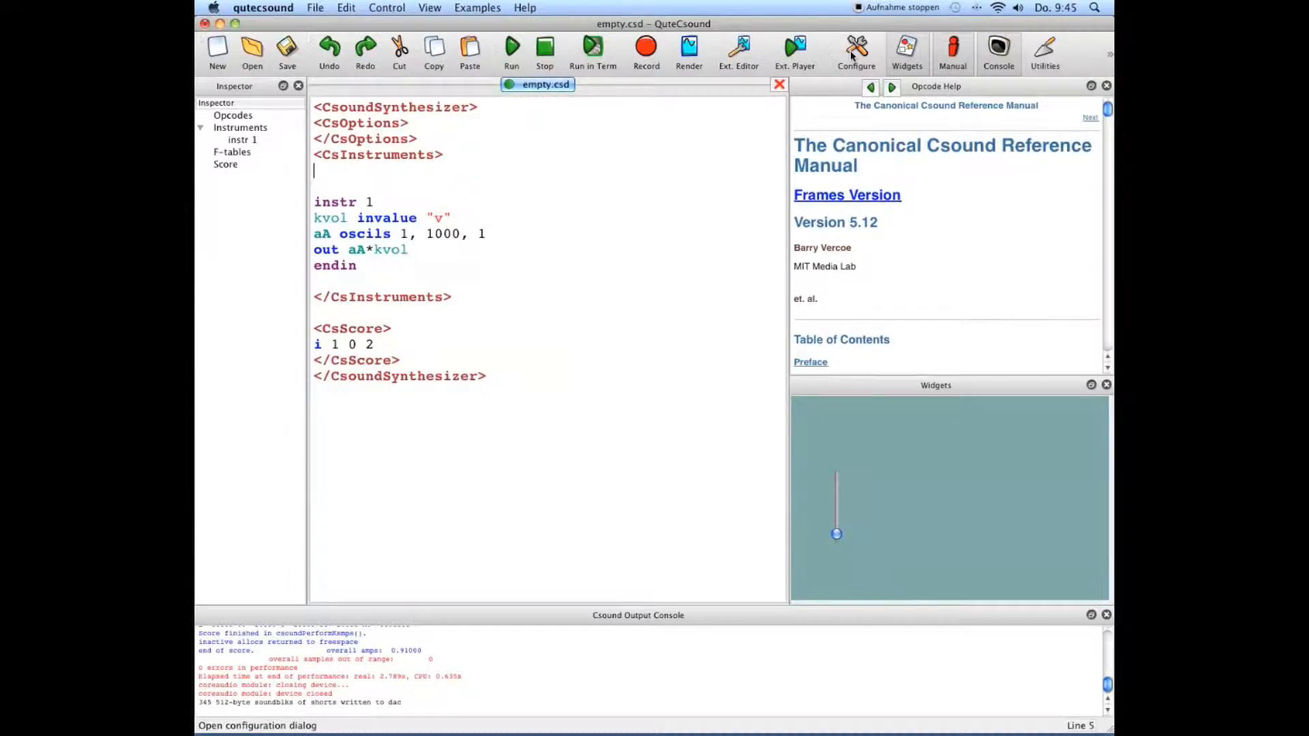
Step: Bring up the Configure dialog's Run settings and keep coreaudio as the RT Audio Module
{"action": "left_click", "coordinate": [857, 48]}
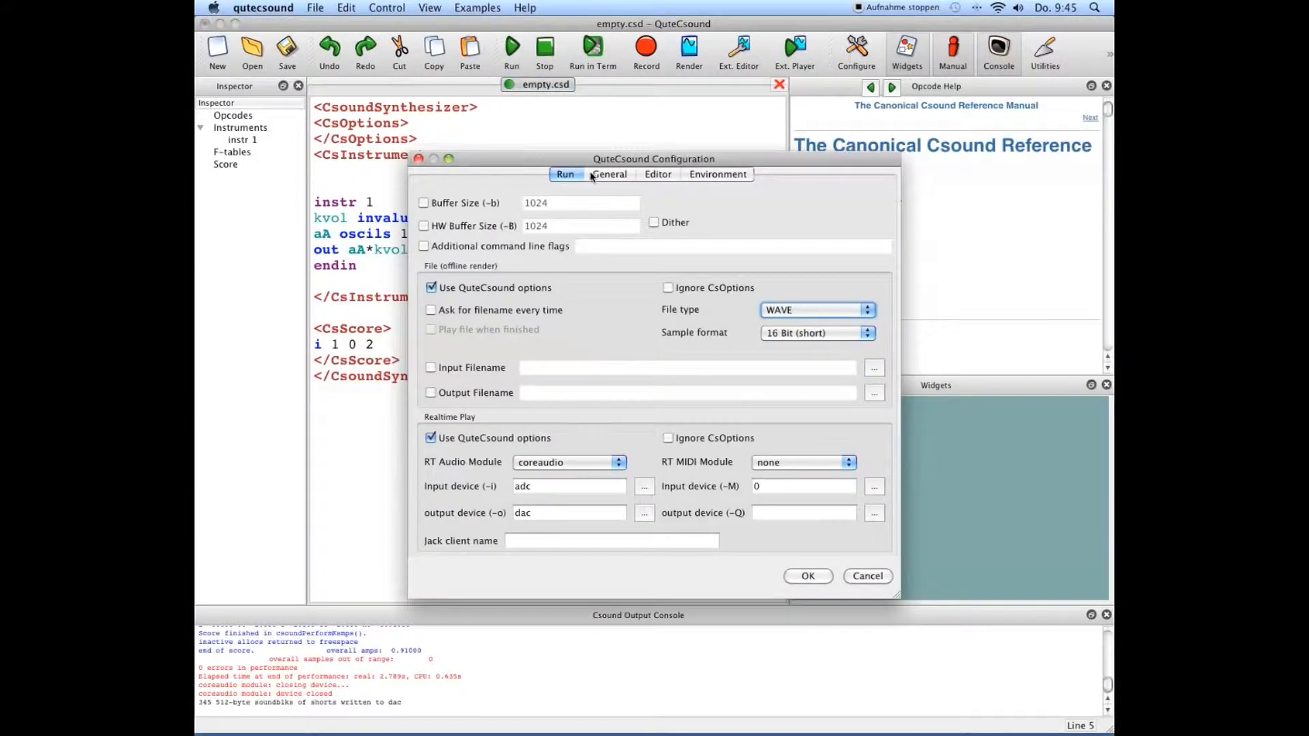
{"action": "left_click", "coordinate": [567, 462]}
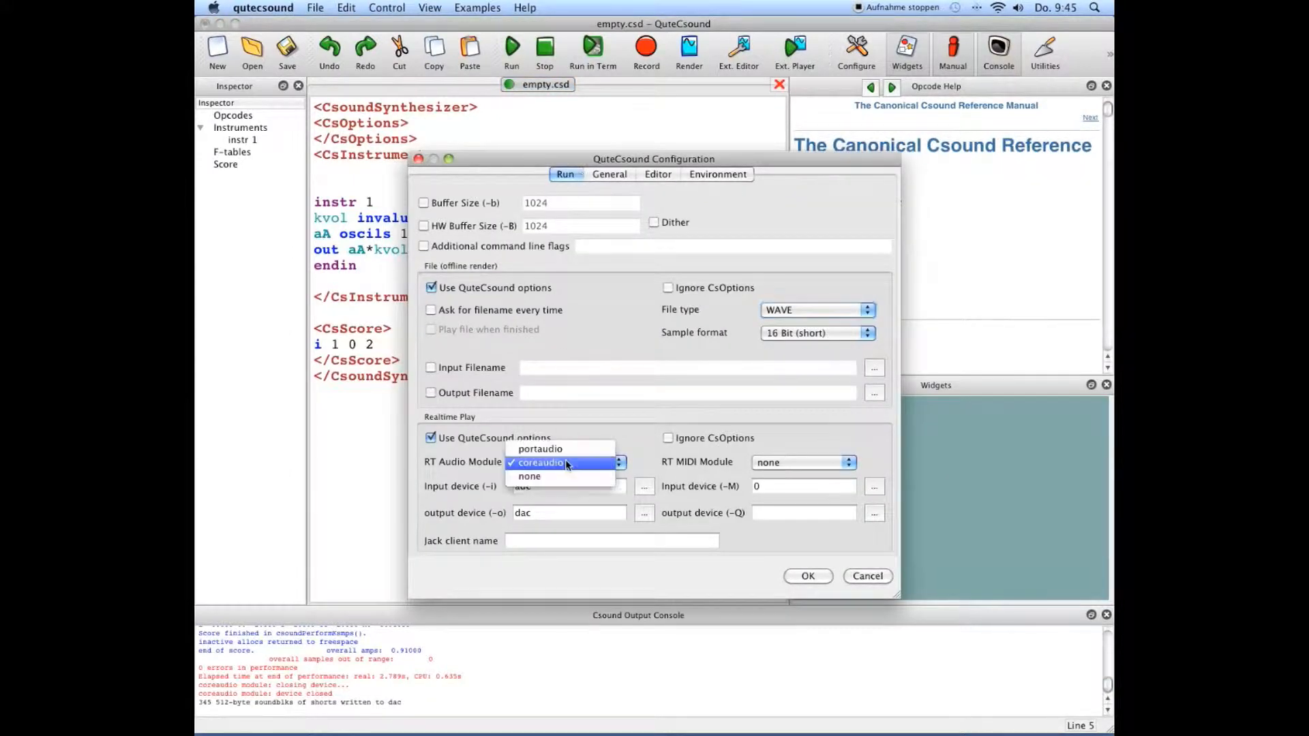
{"action": "left_click", "coordinate": [548, 464]}
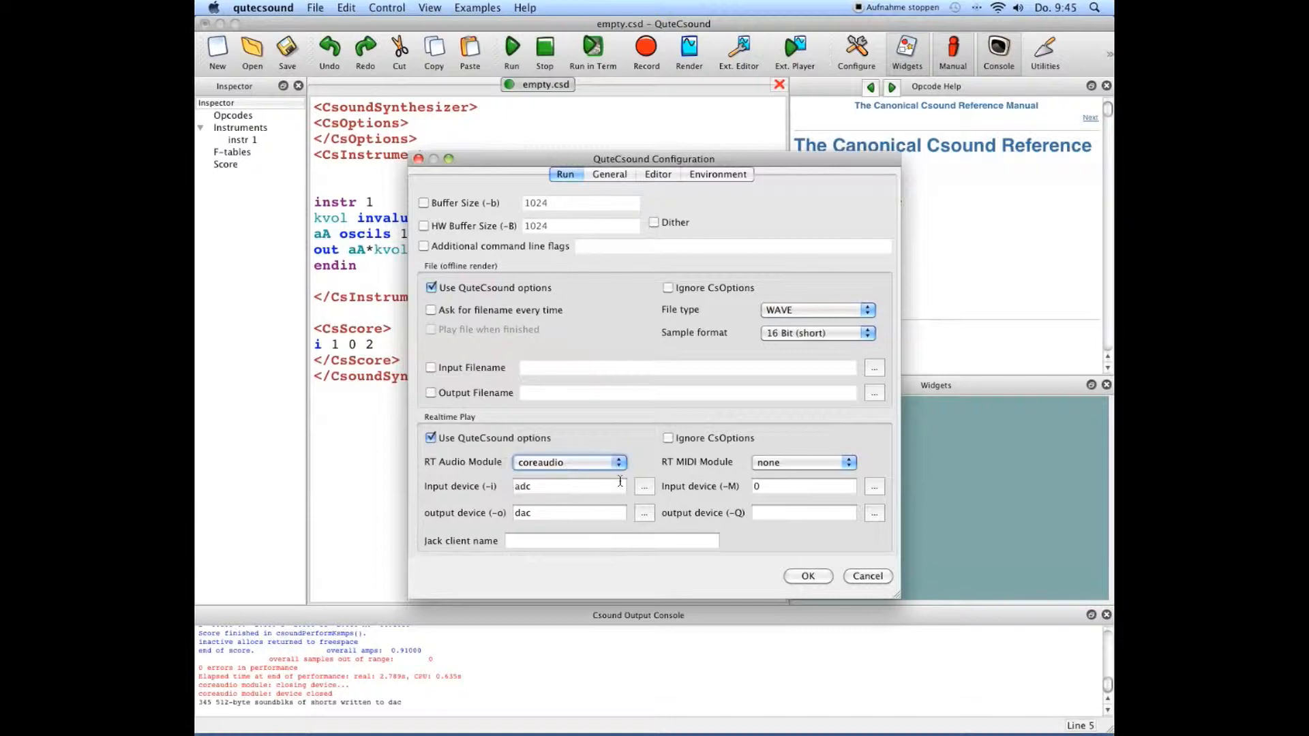
{"action": "left_click", "coordinate": [644, 486]}
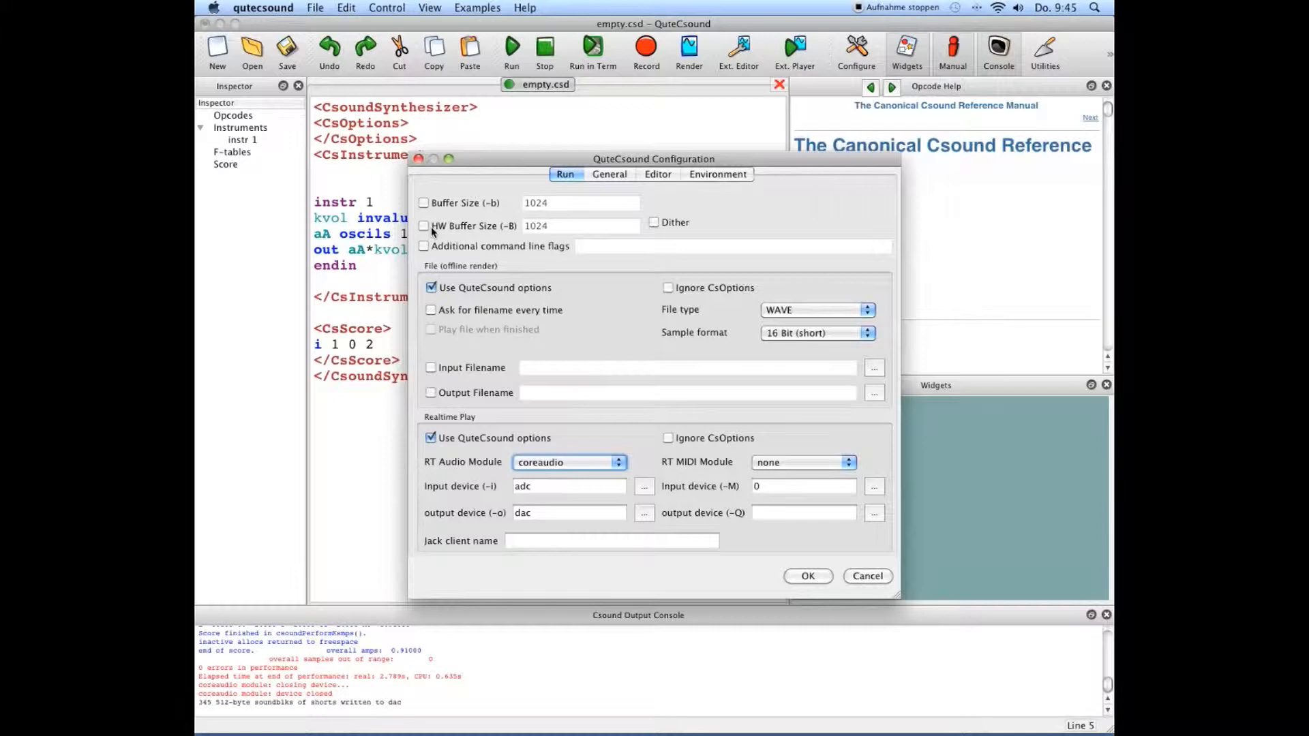
Step: Enable Buffer Size (-b) at 256 and HW Buffer Size (-B) at 512
{"action": "left_click", "coordinate": [424, 201]}
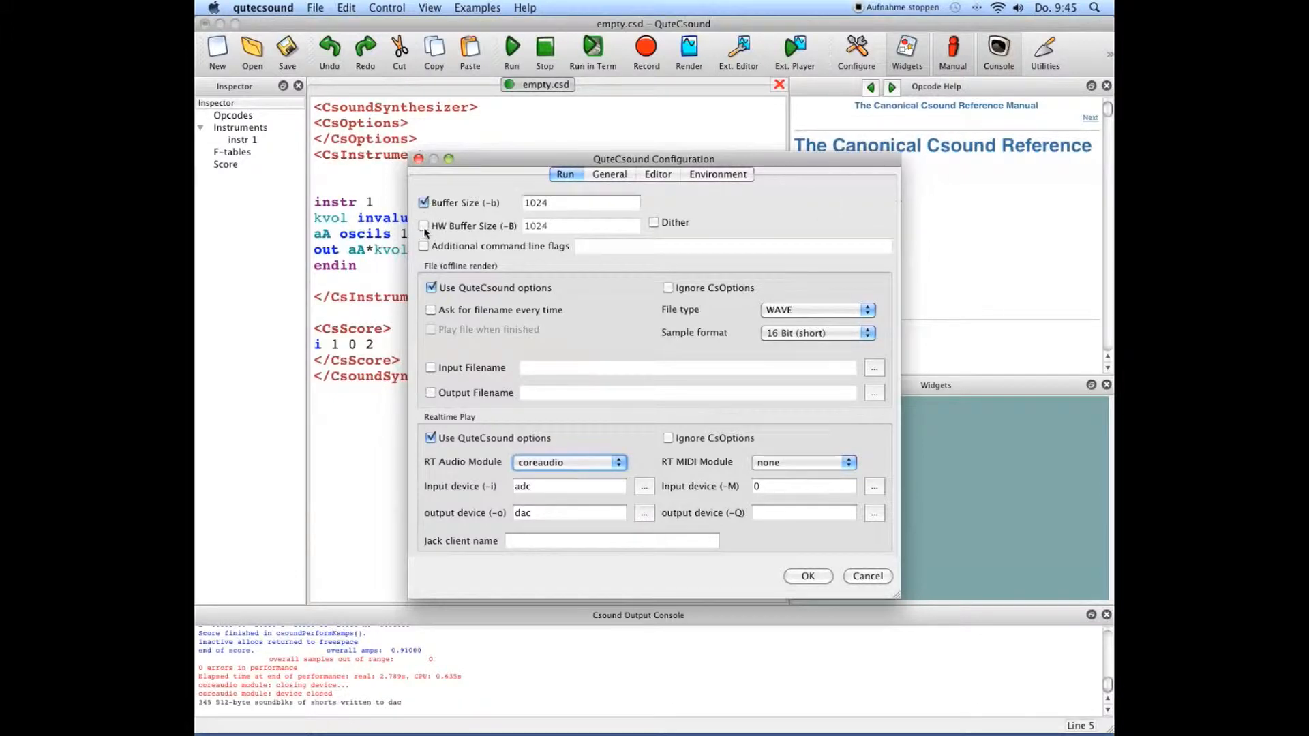
{"action": "left_click", "coordinate": [422, 226]}
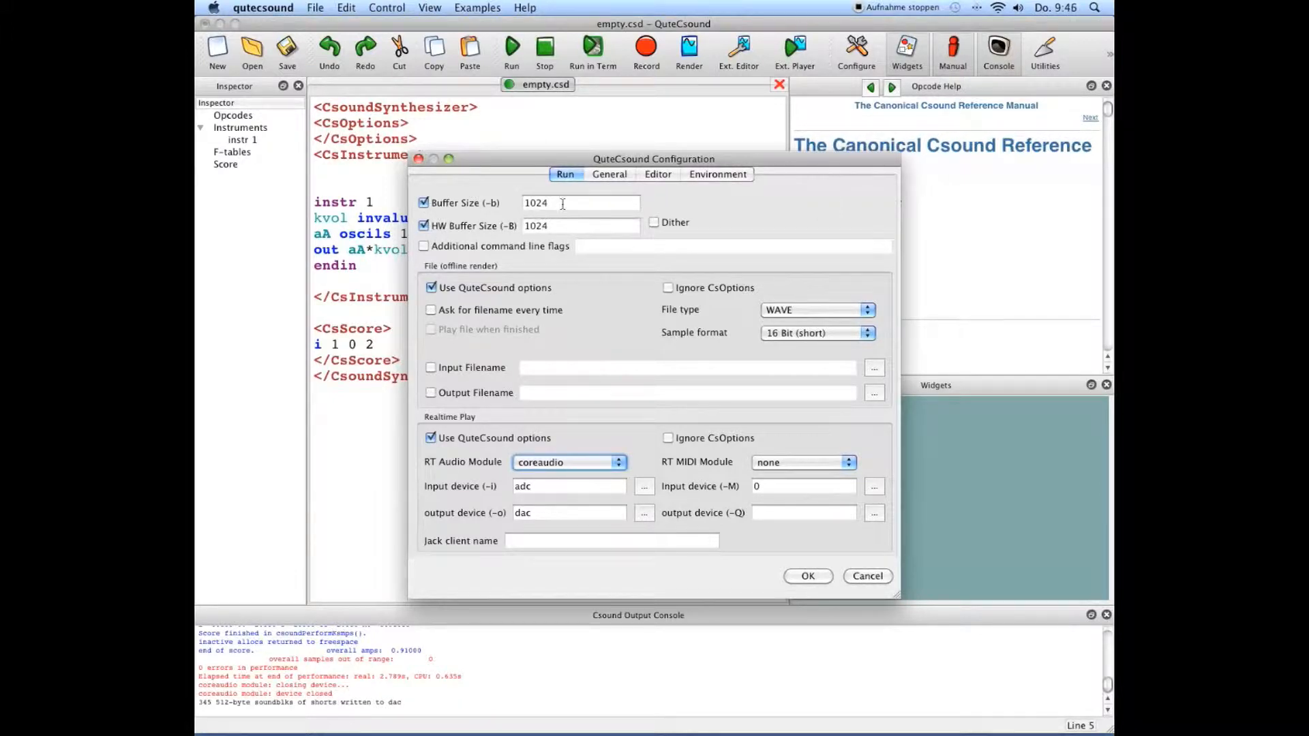
{"action": "triple_click", "coordinate": [581, 201]}
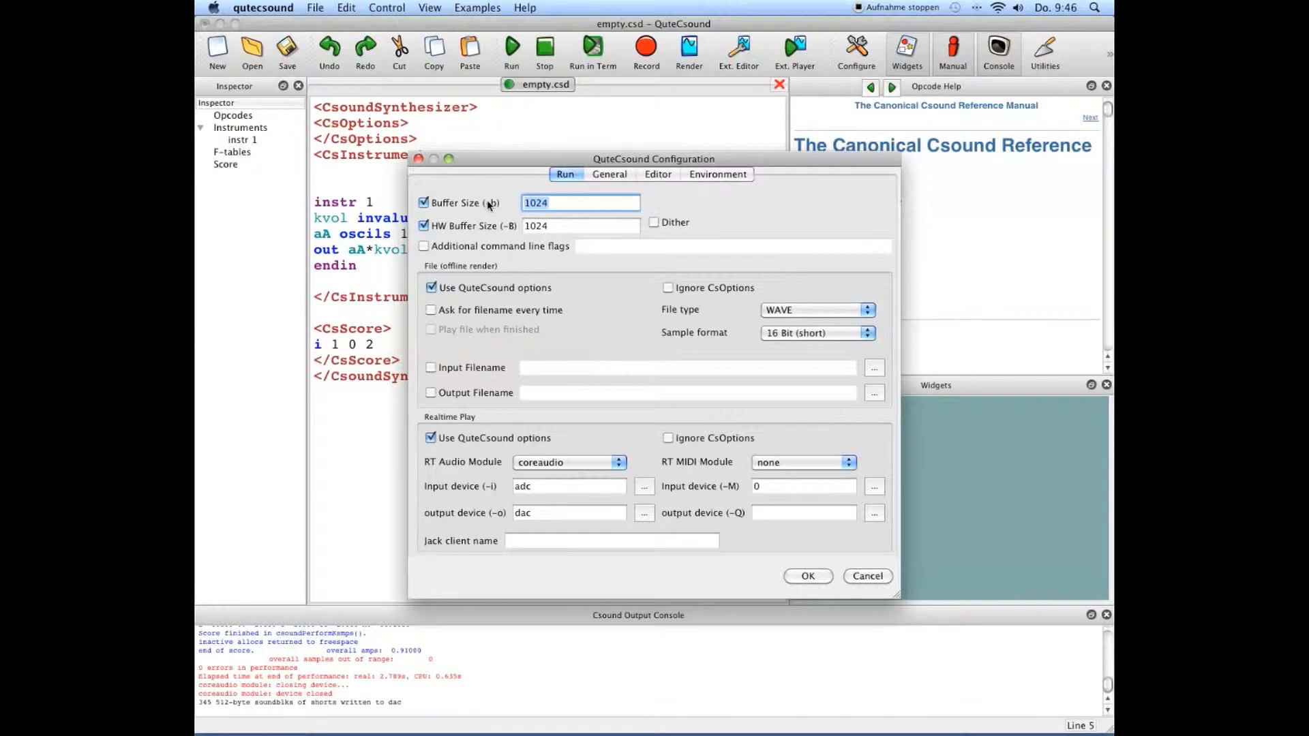
{"action": "type", "text": "256"}
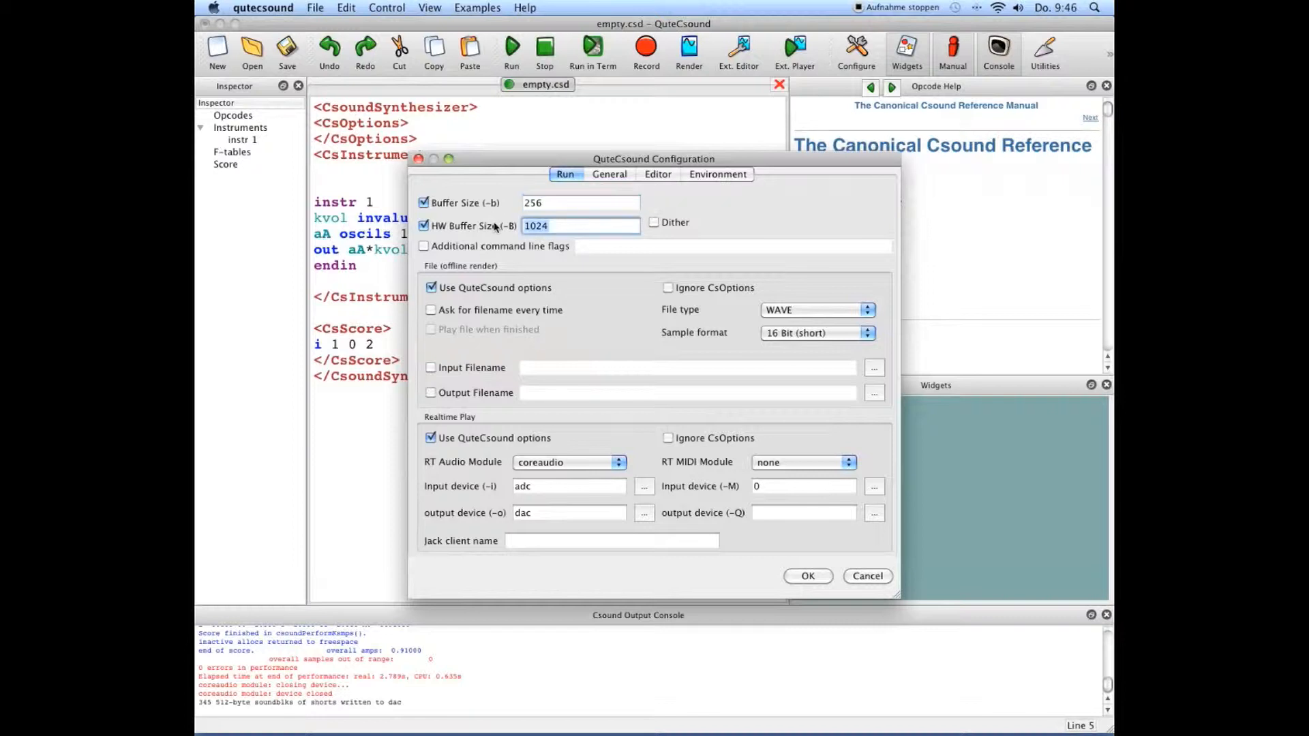
{"action": "type", "text": "512"}
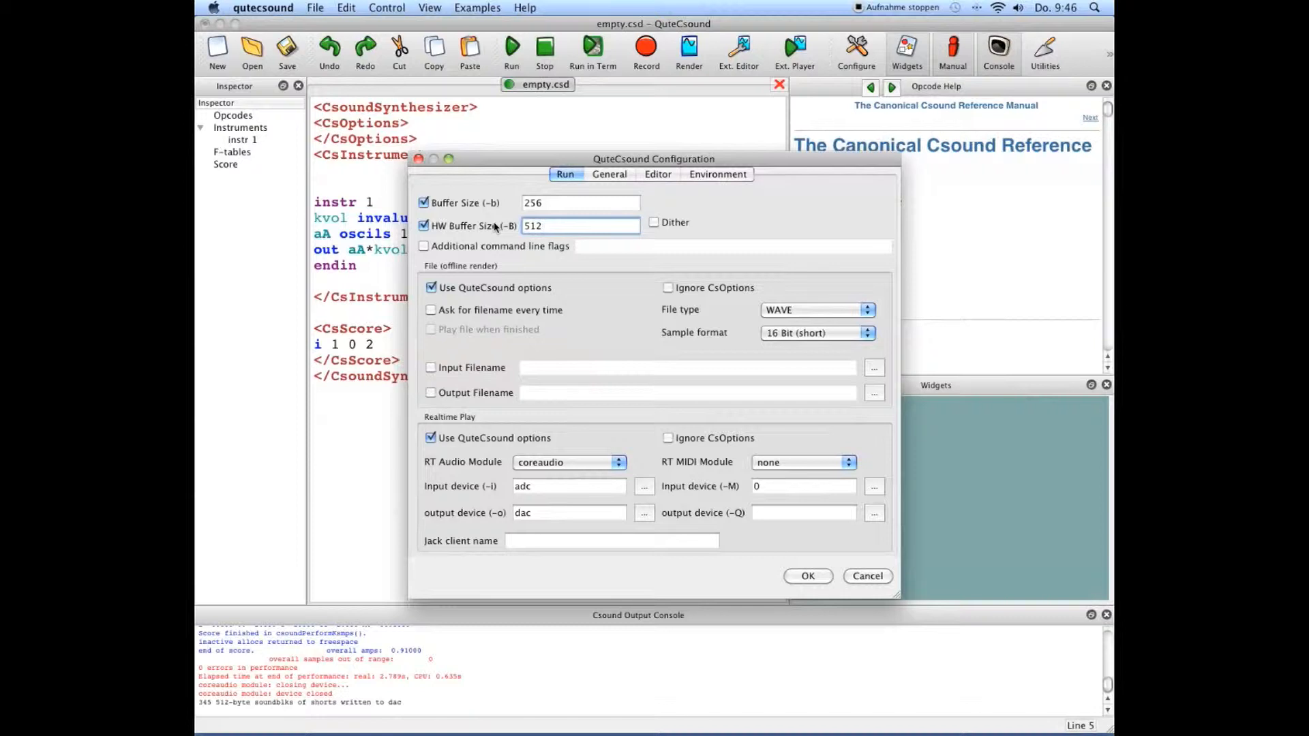
{"action": "mouse_move", "coordinate": [794, 469]}
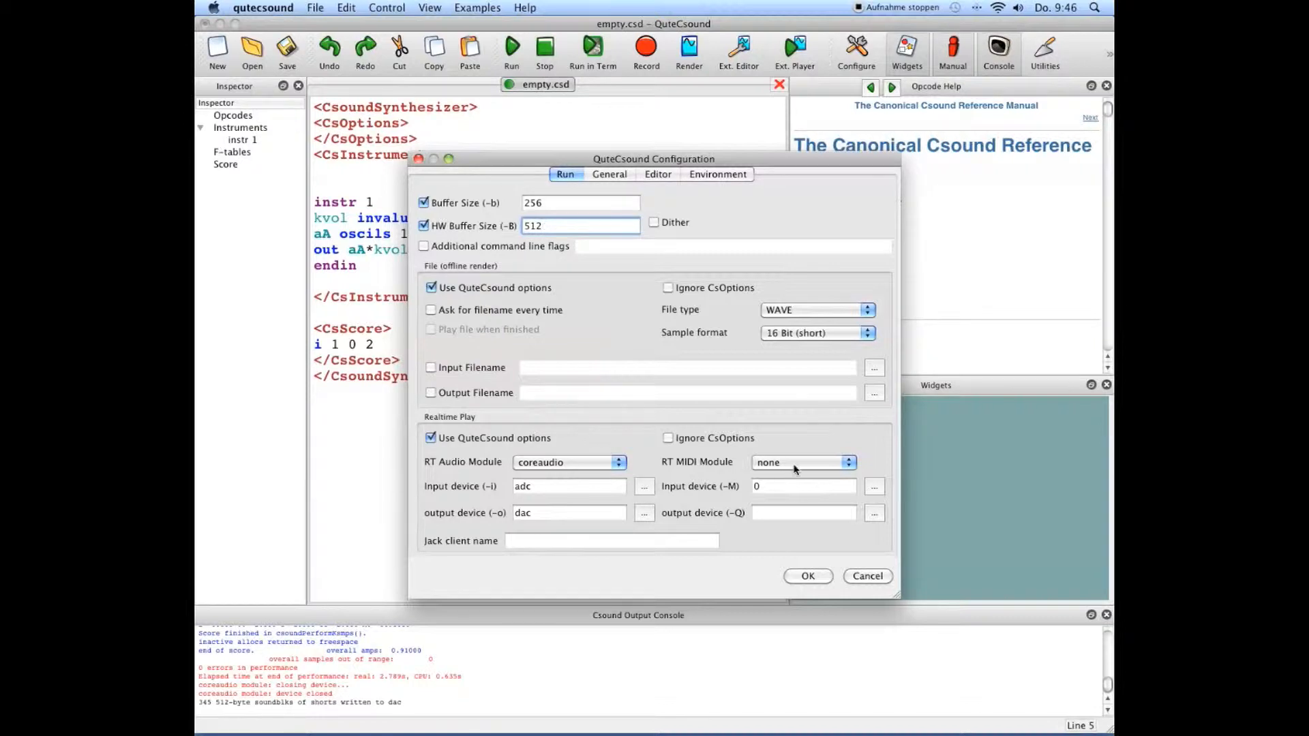
Step: Choose portmidi as RT MIDI Module with input device all (a), then apply with OK
{"action": "left_click", "coordinate": [802, 463]}
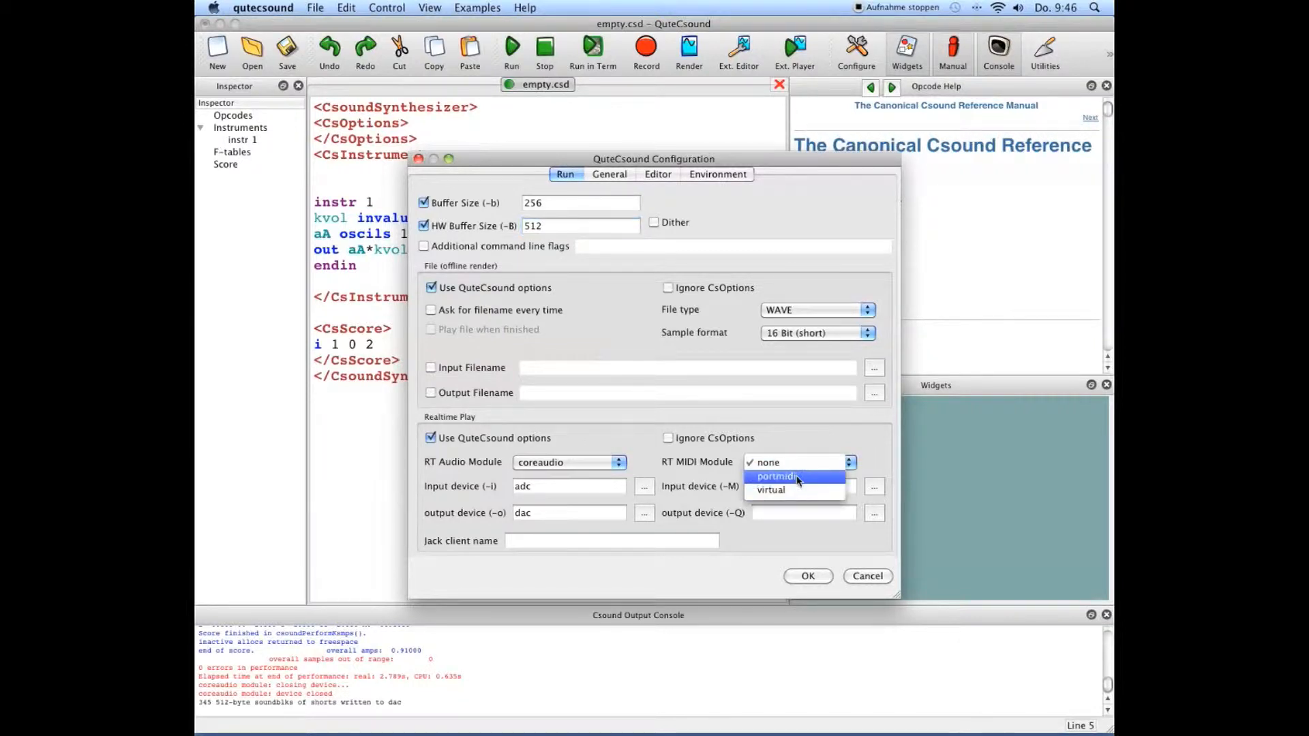
{"action": "left_click", "coordinate": [777, 476]}
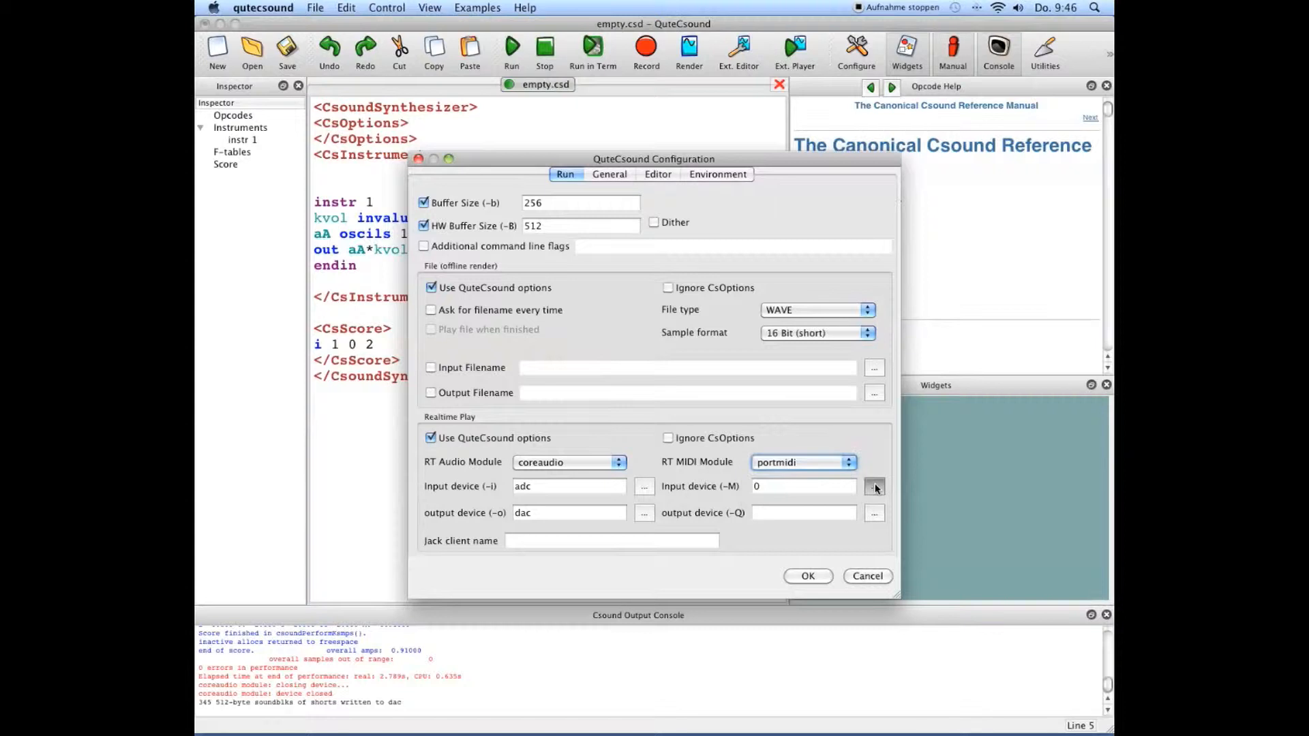
{"action": "left_click", "coordinate": [874, 485]}
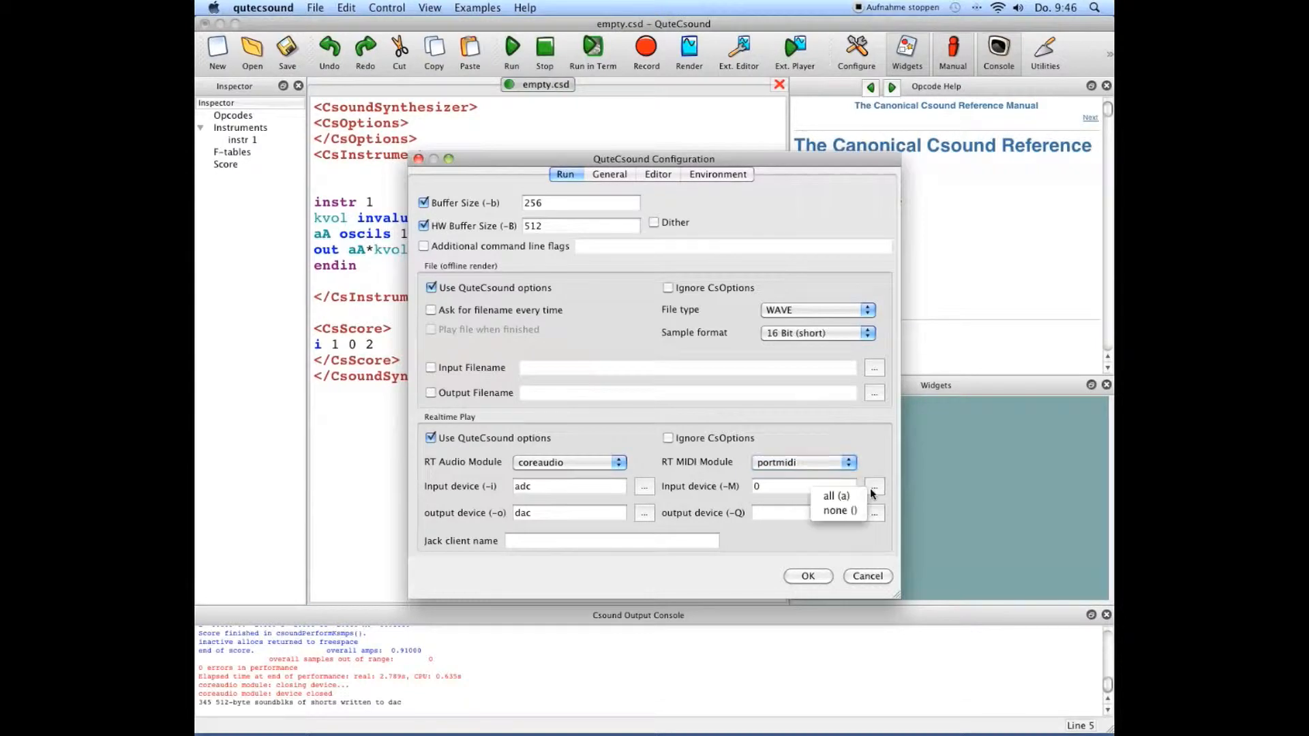
{"action": "left_click", "coordinate": [837, 496]}
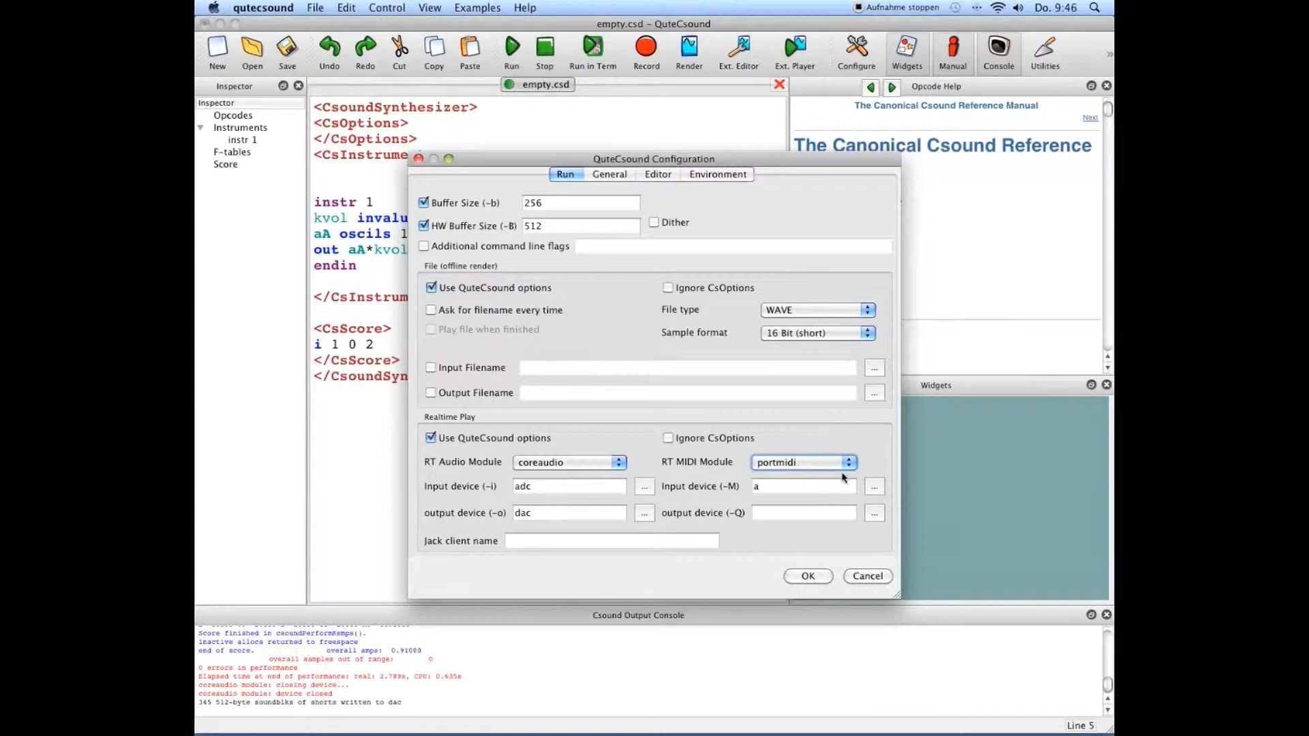
{"action": "left_click", "coordinate": [803, 462]}
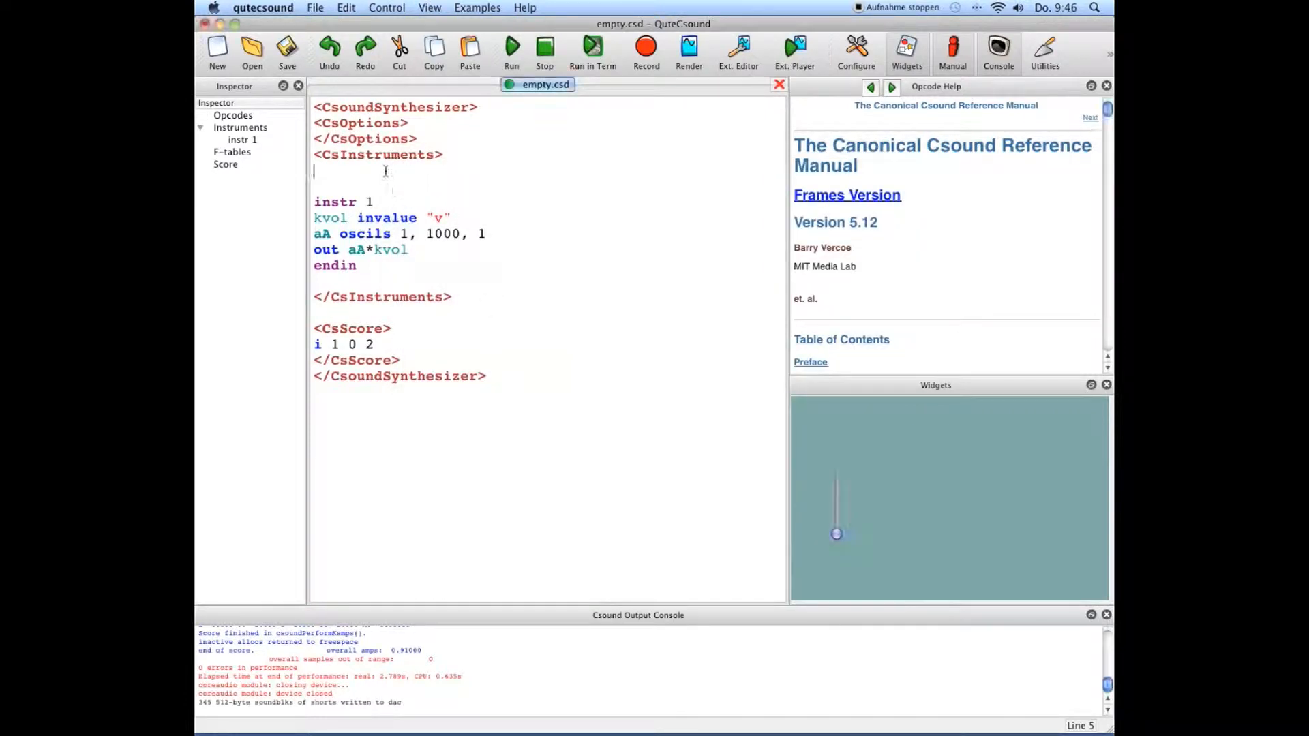
Step: Write 'sr = 44100' under <CsInstruments> and start a 'ksmps =' line below it
{"action": "type", "text": "sr"}
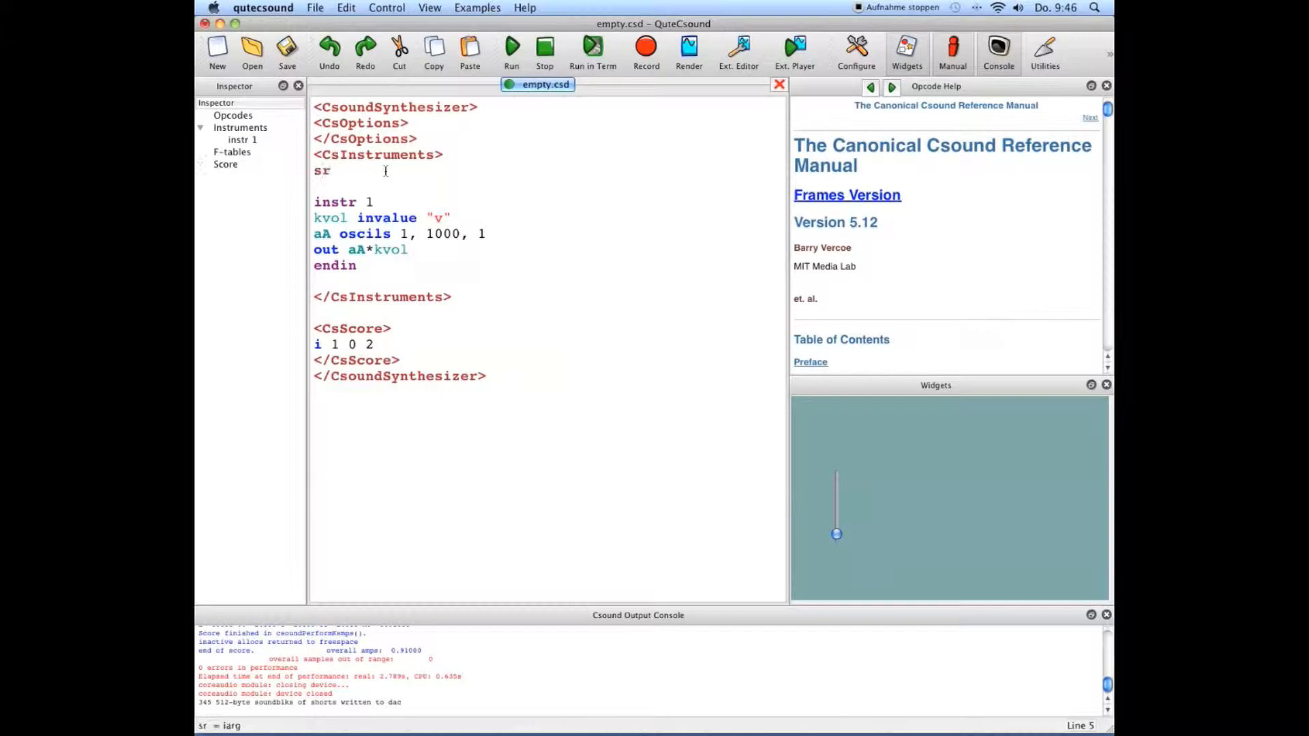
{"action": "type", "text": "= 44100"}
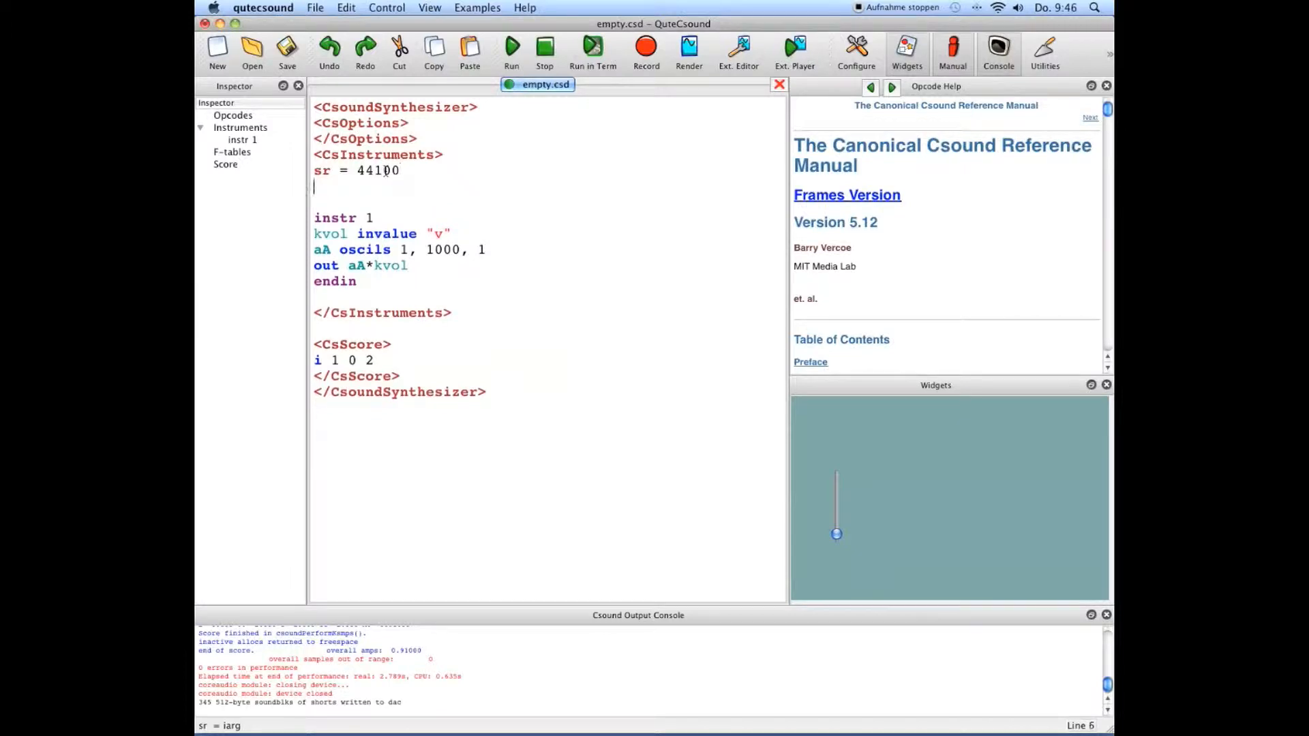
{"action": "type", "text": "ksmps"}
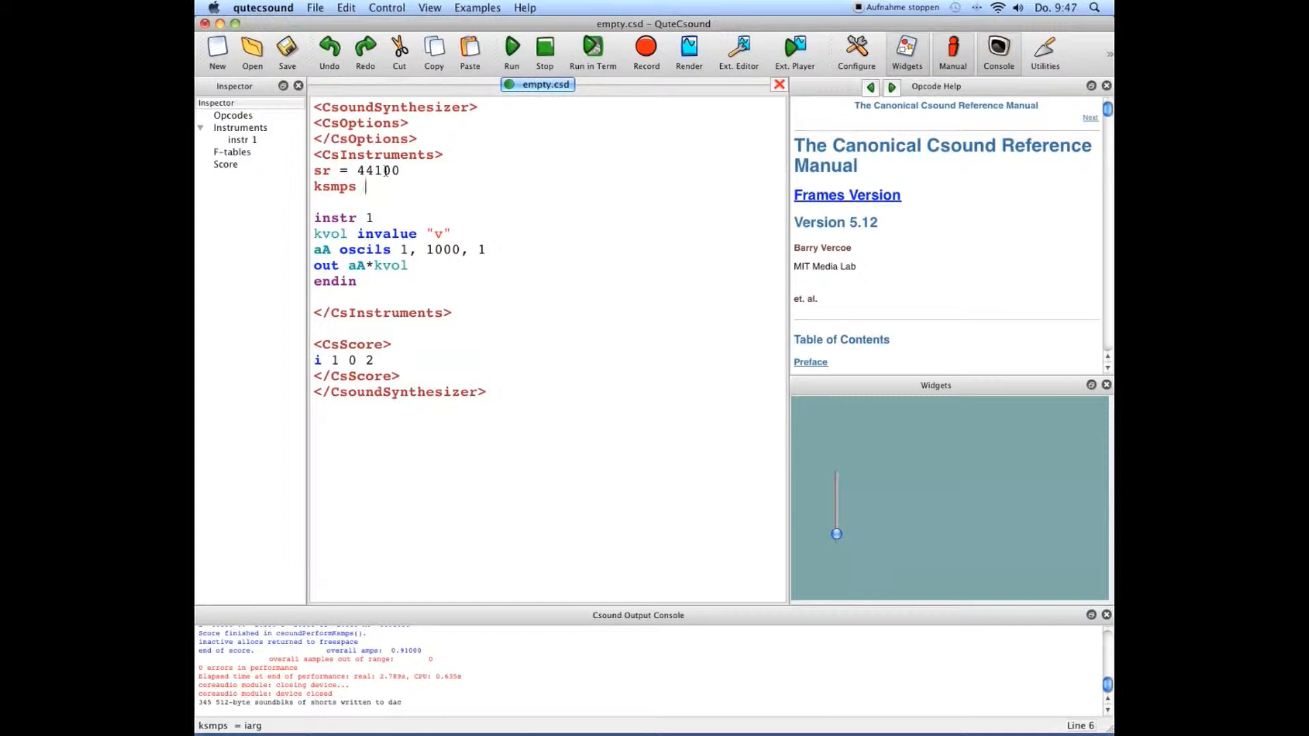
{"action": "type", "text": "="}
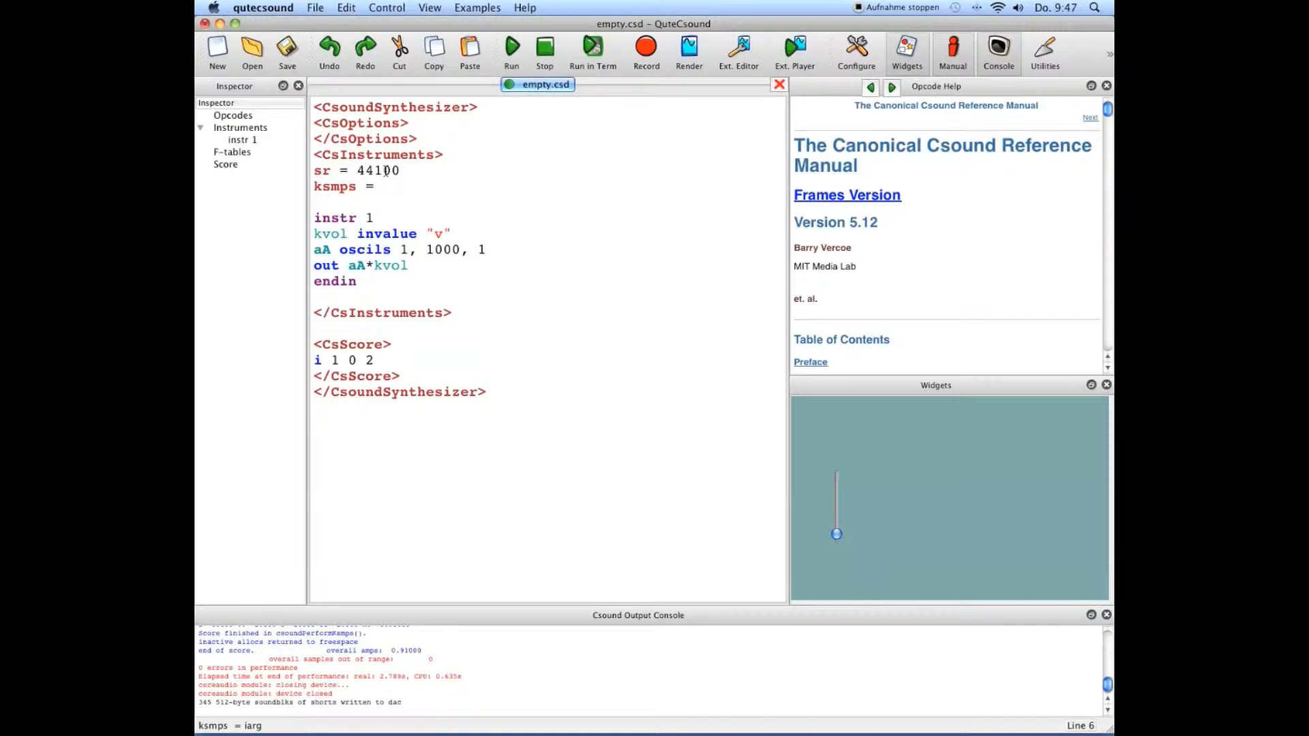
{"action": "left_click", "coordinate": [382, 186]}
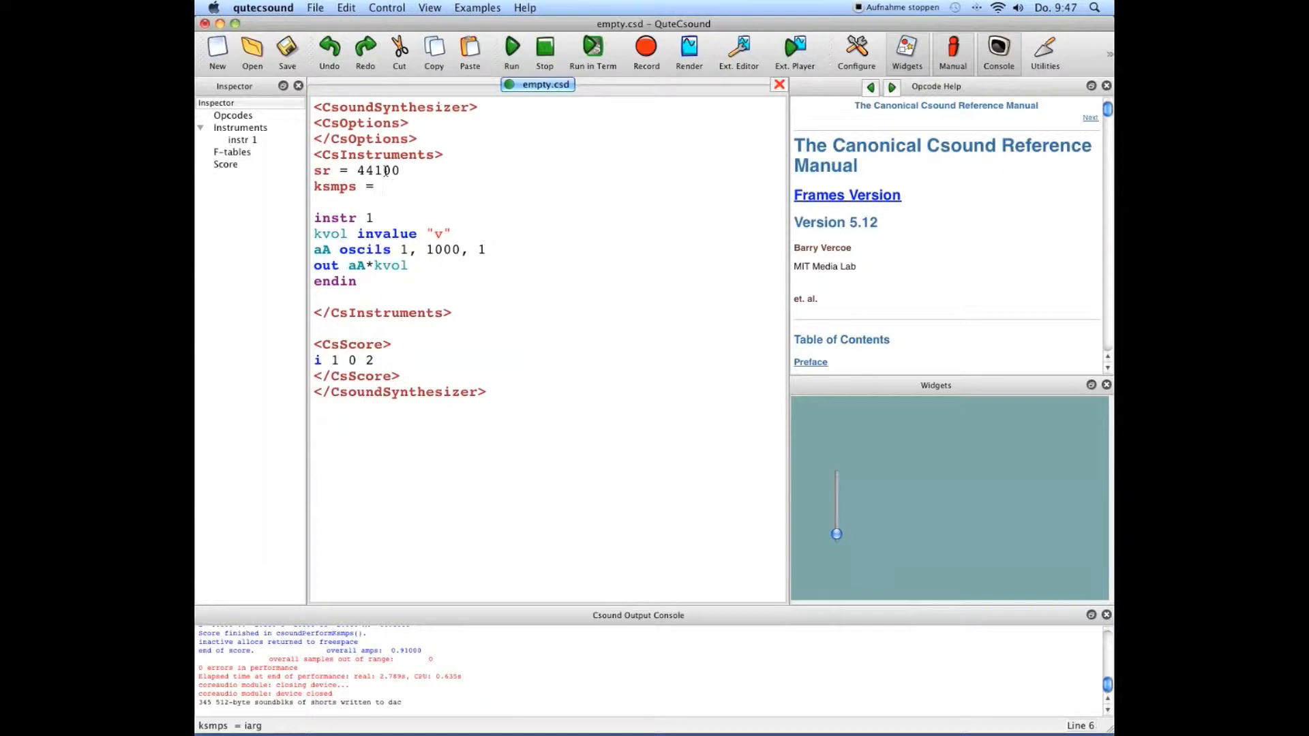
Step: Complete ksmps = 32 and write 'nchnls =', correcting a mistyped 1 to 2
{"action": "type", "text": "32"}
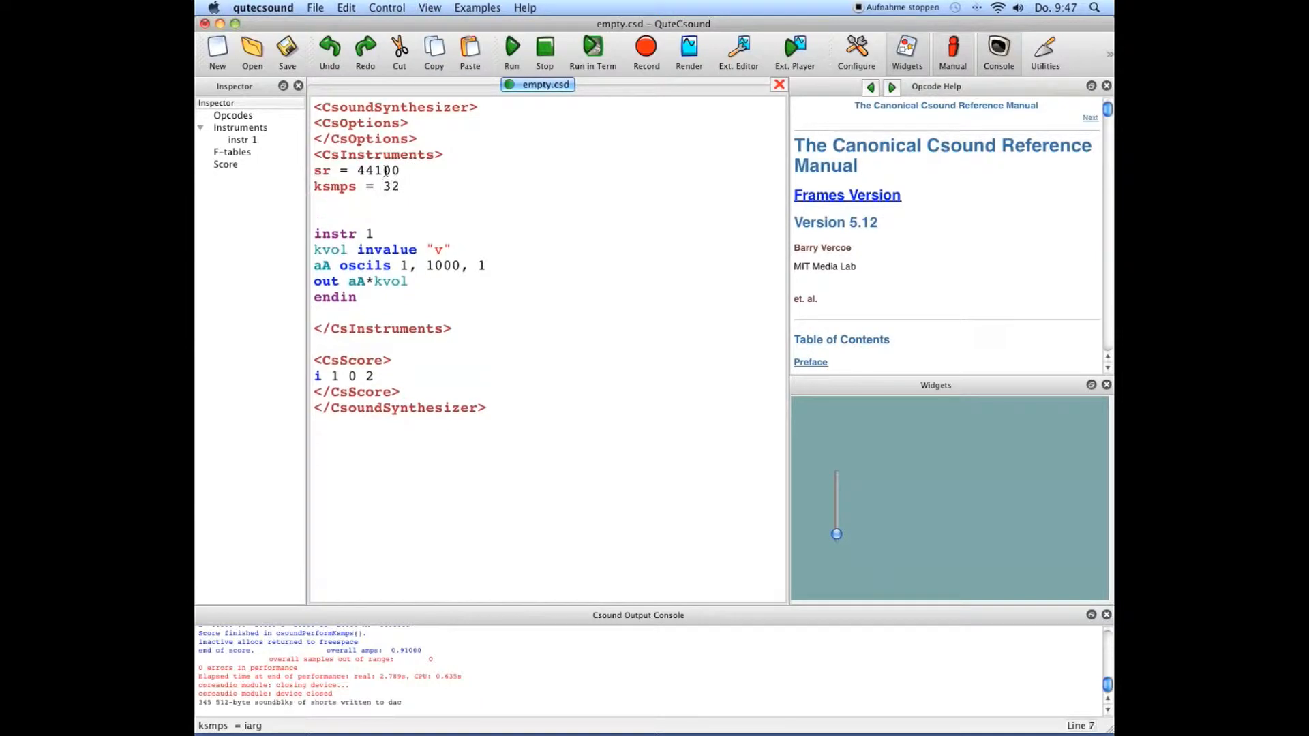
{"action": "type", "text": "nchn"}
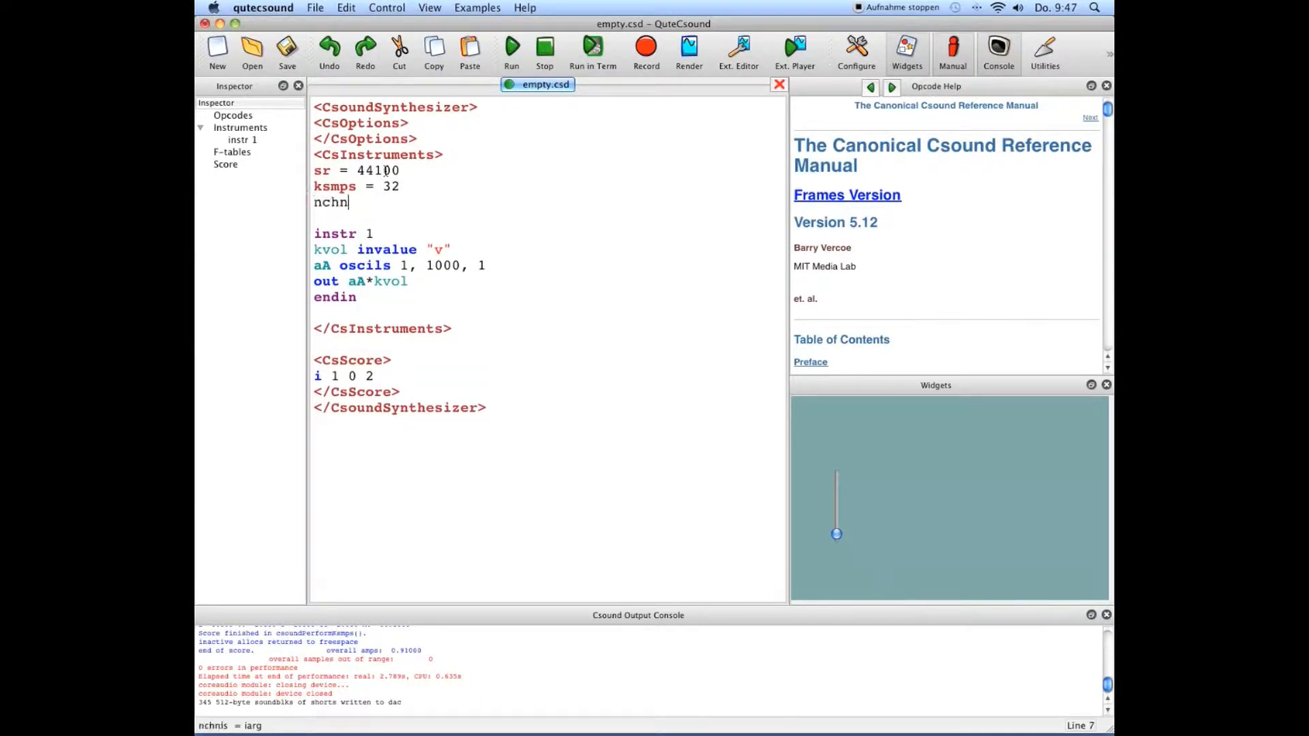
{"action": "type", "text": "ls ="}
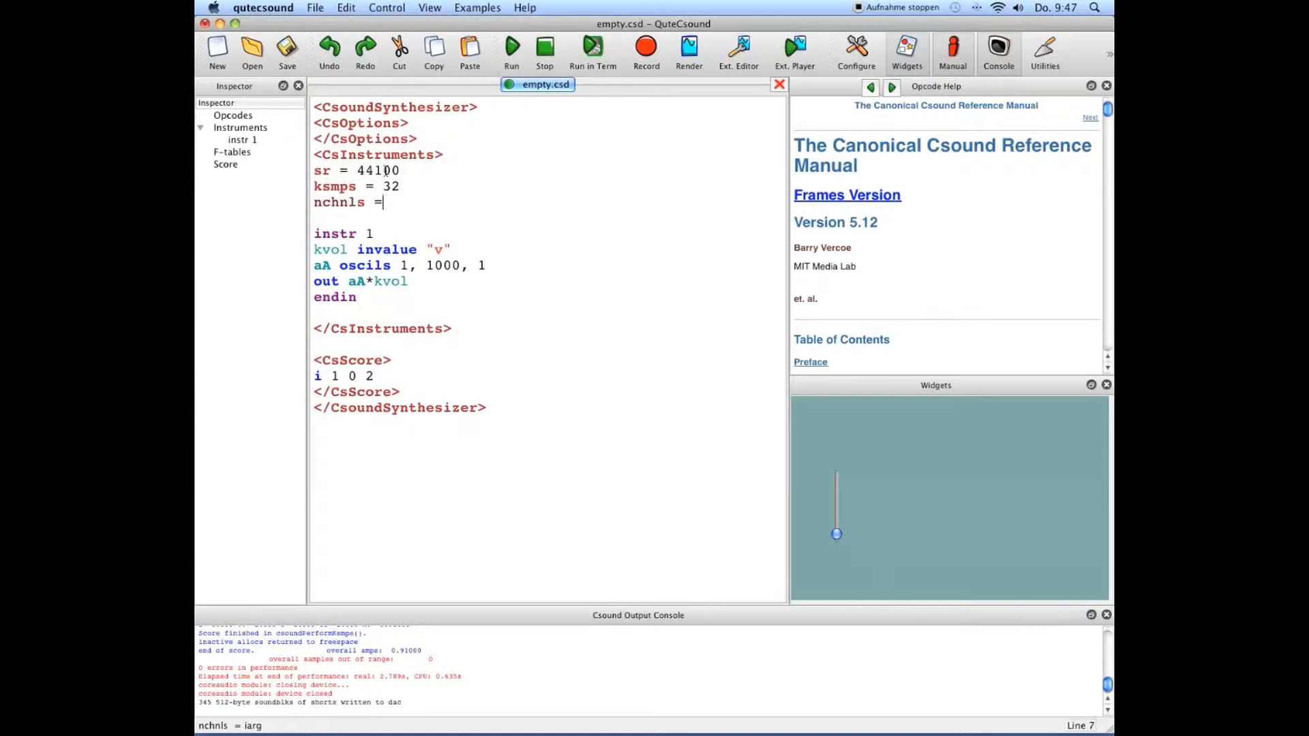
{"action": "type", "text": "1"}
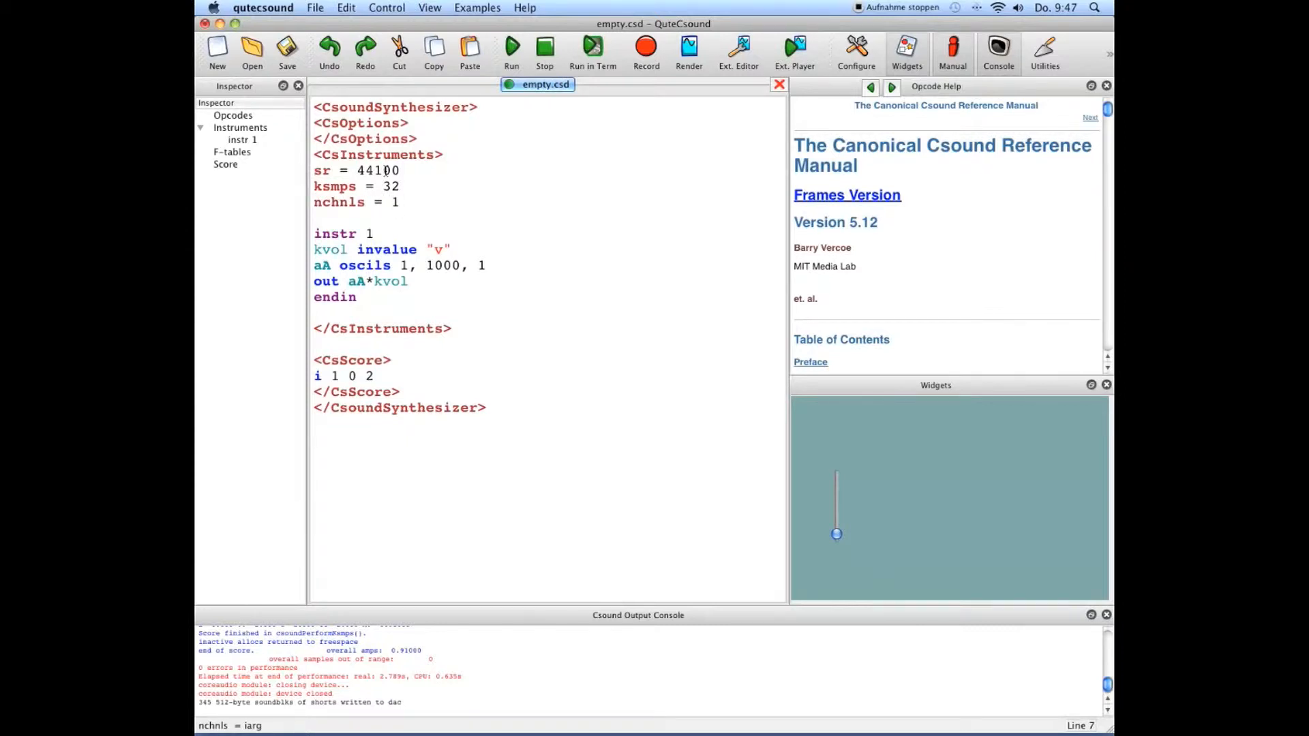
{"action": "key", "text": "Backspace"}
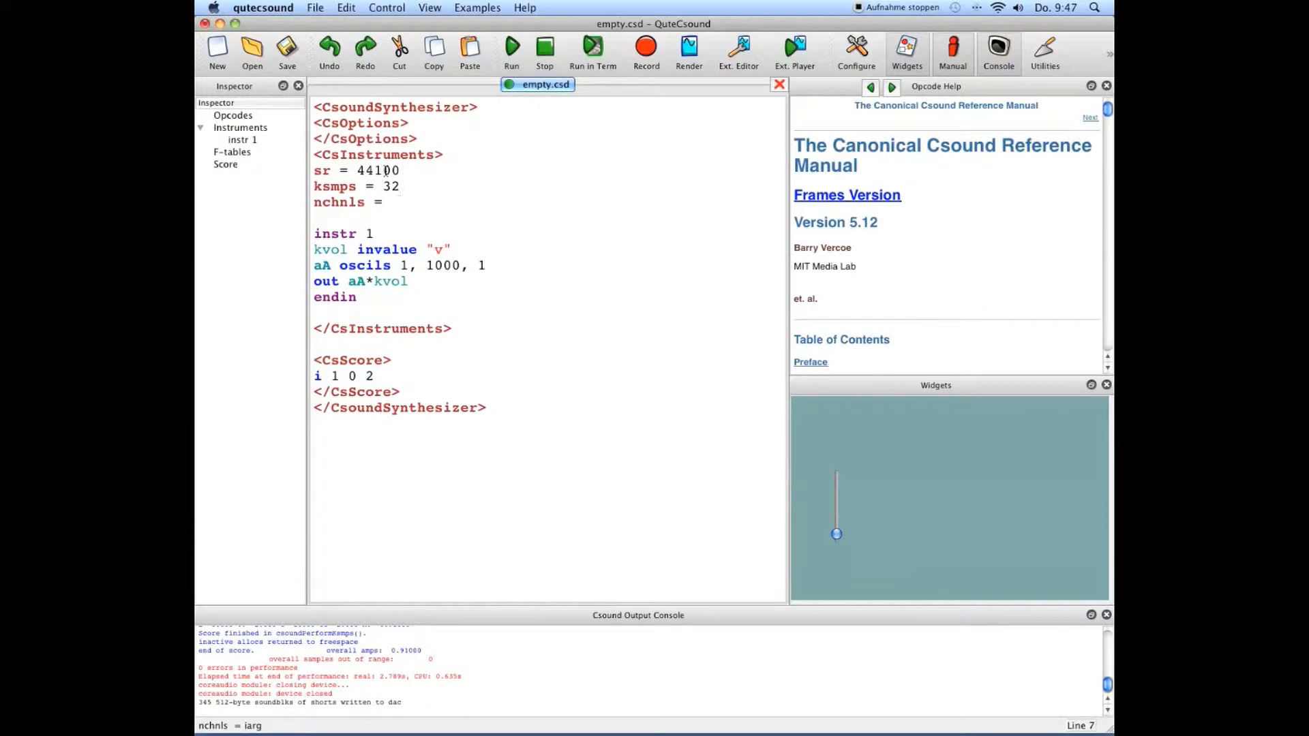
{"action": "type", "text": "2"}
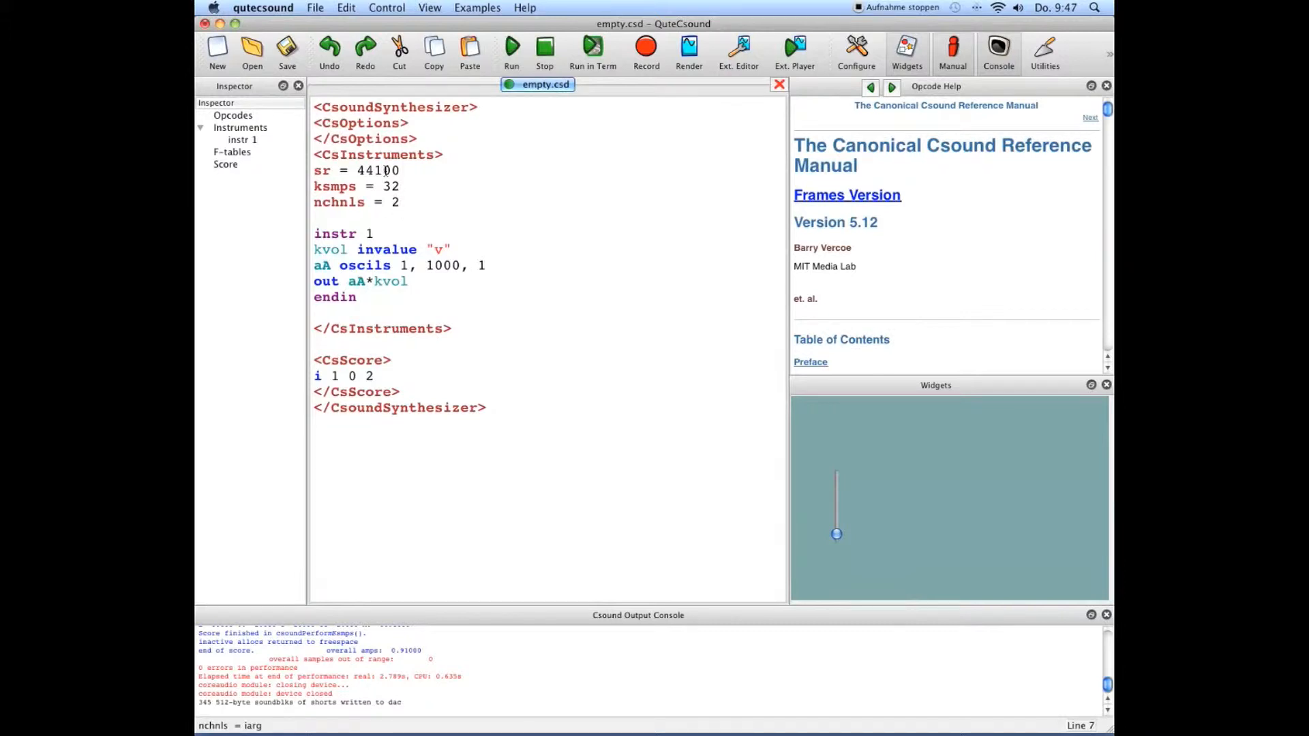
Step: Fix the stray 7 so the line reads nchnls = 2, then start a 0dbfs line
{"action": "type", "text": "7"}
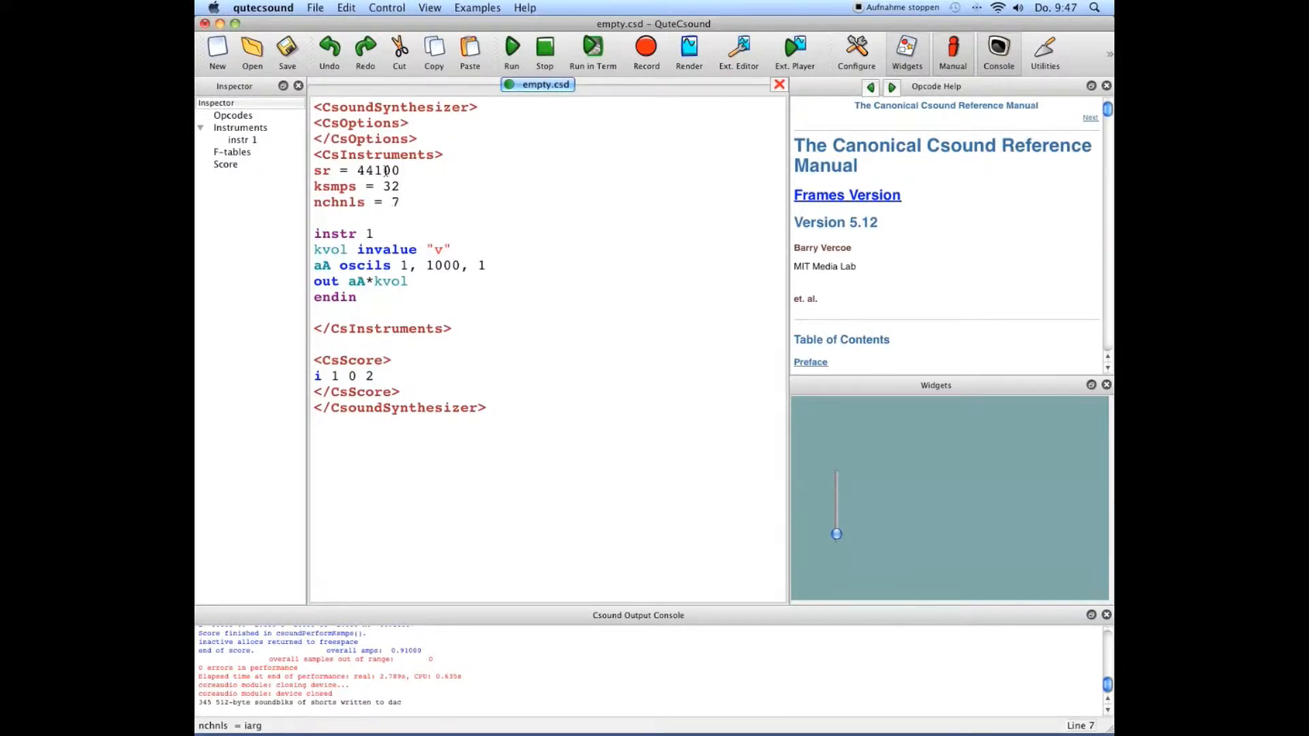
{"action": "key", "text": "Backspace"}
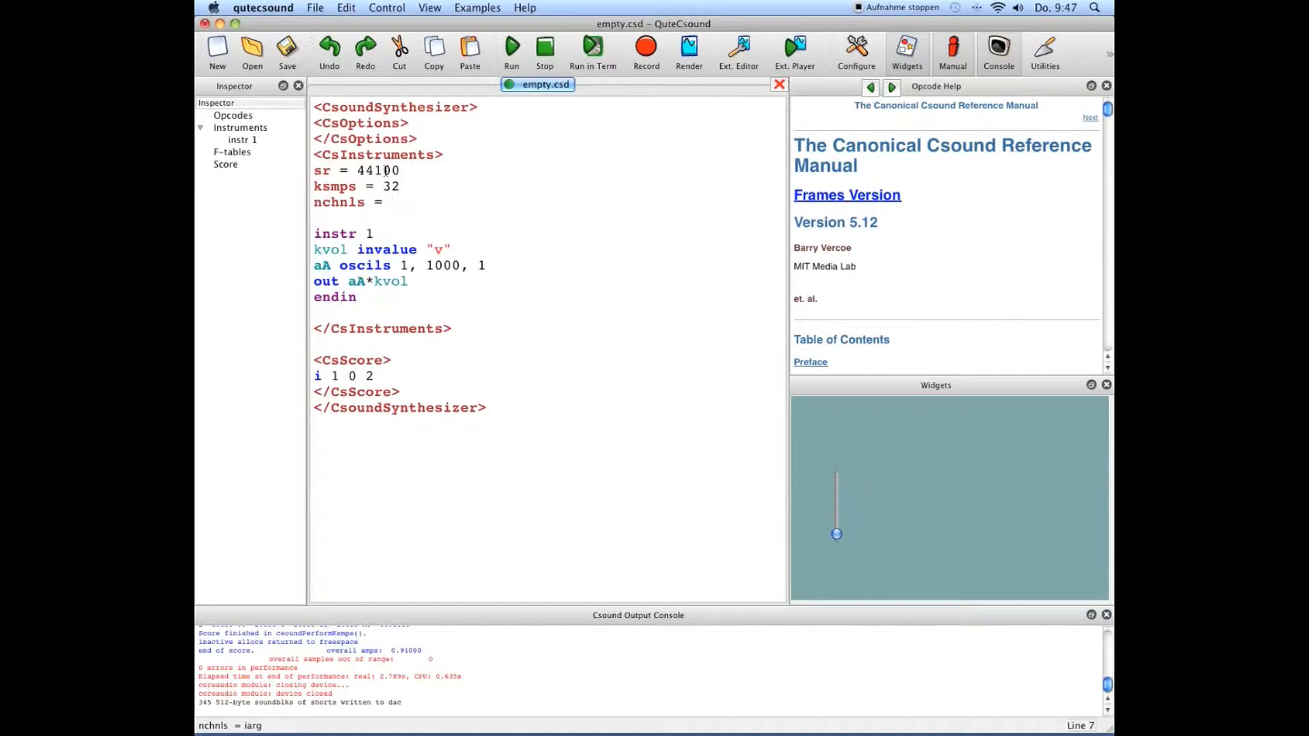
{"action": "type", "text": "2"}
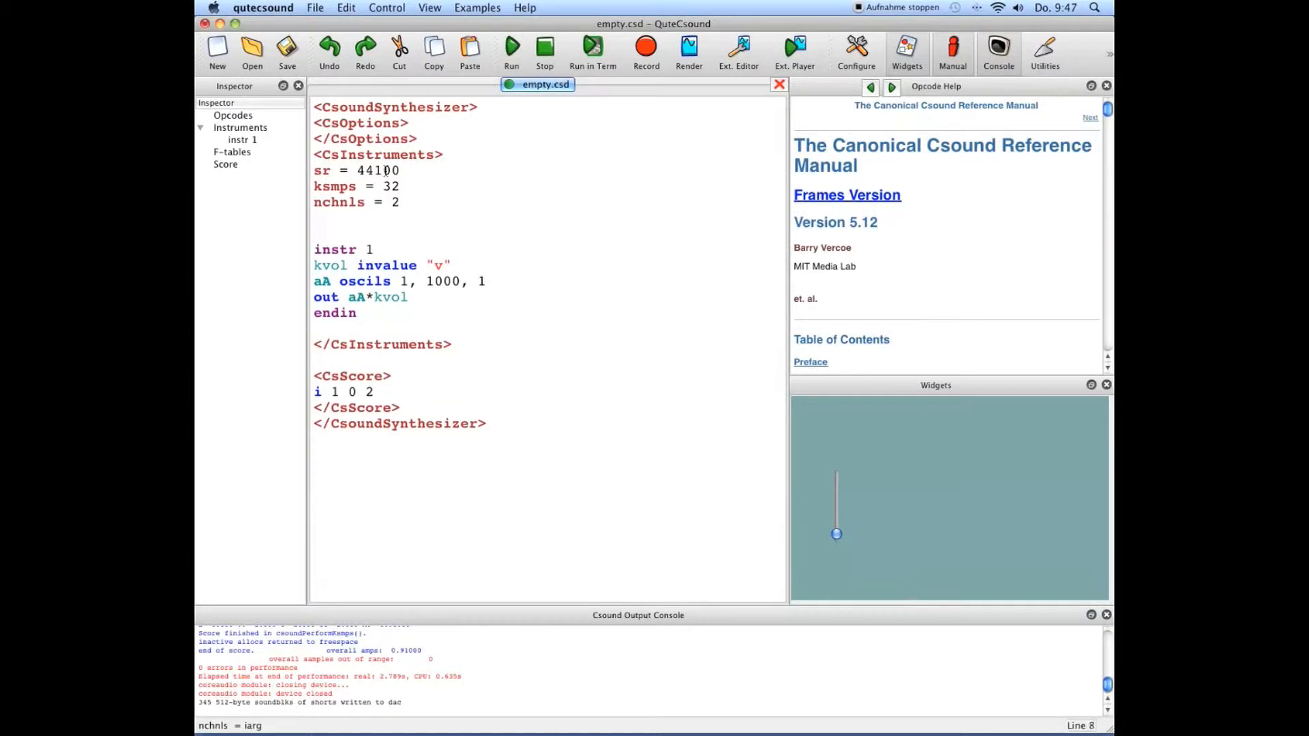
{"action": "type", "text": "0dbfs ="}
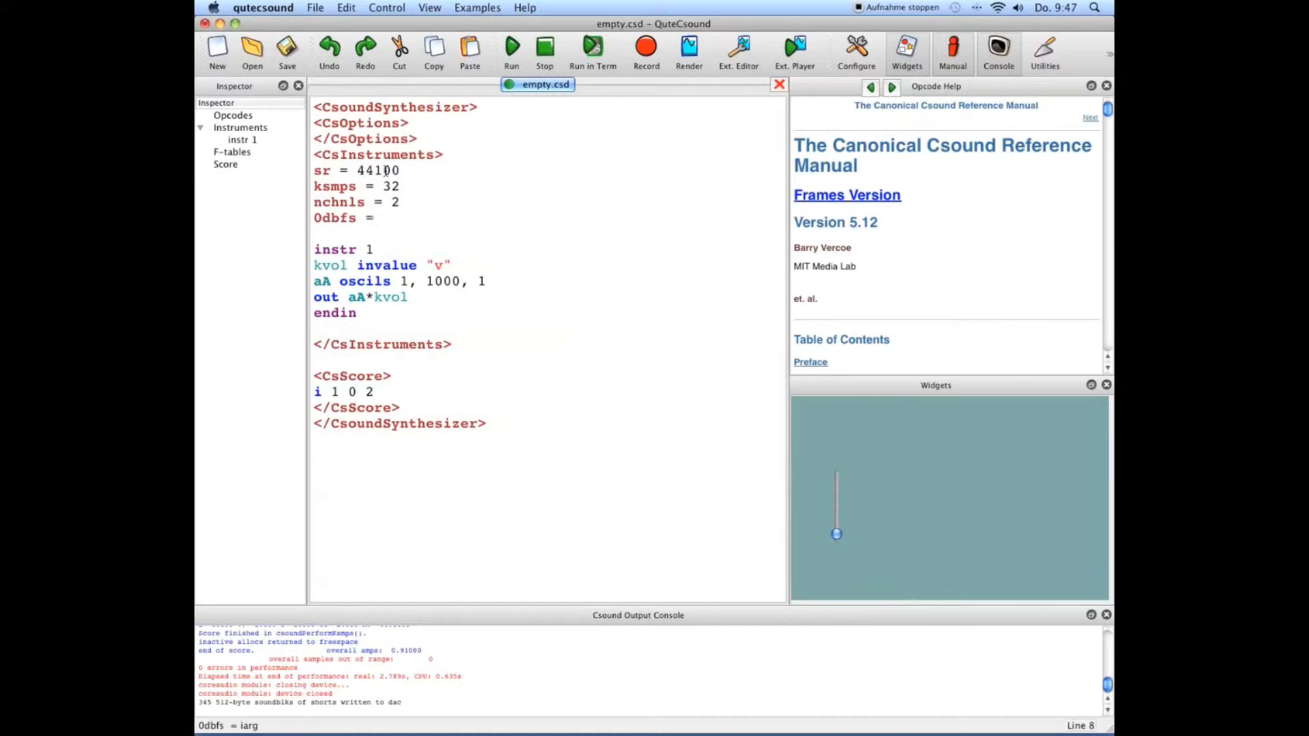
Step: Enter 32767 after '0dbfs =', then replace it so the line reads 0dbfs = 1
{"action": "type", "text": "327"}
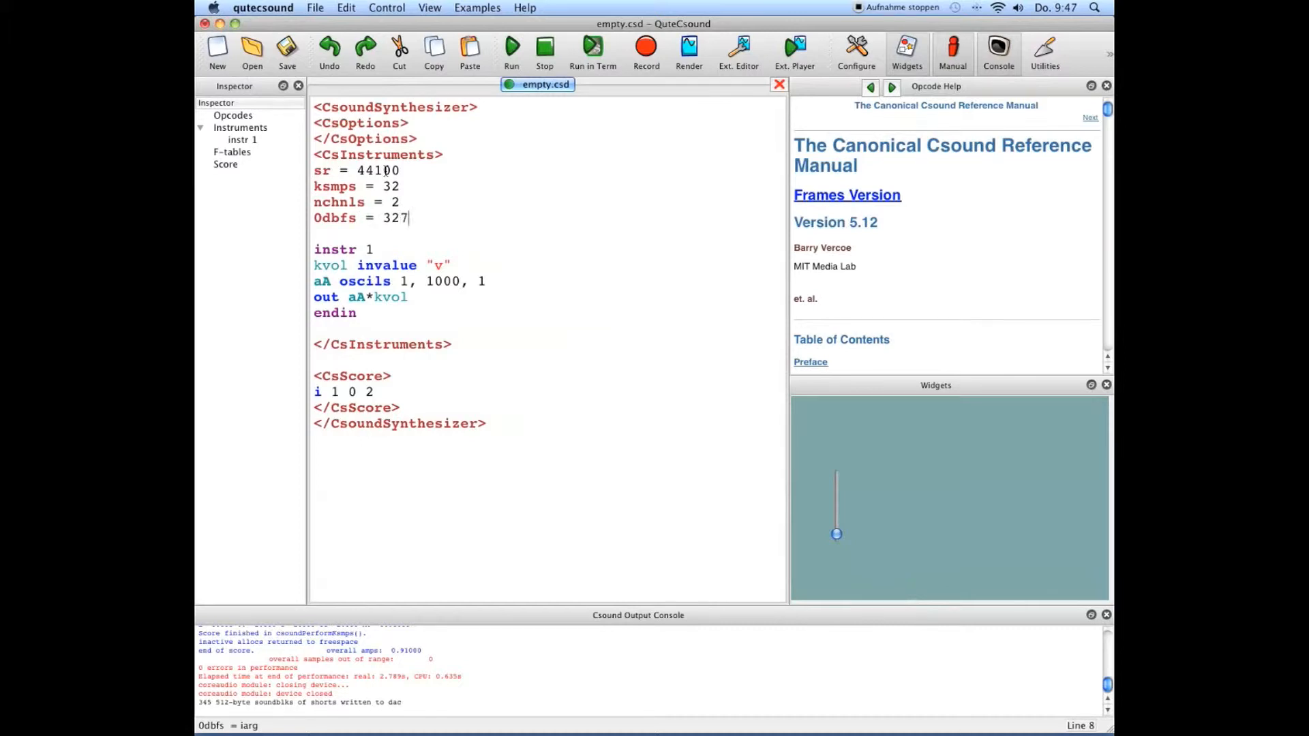
{"action": "type", "text": "67"}
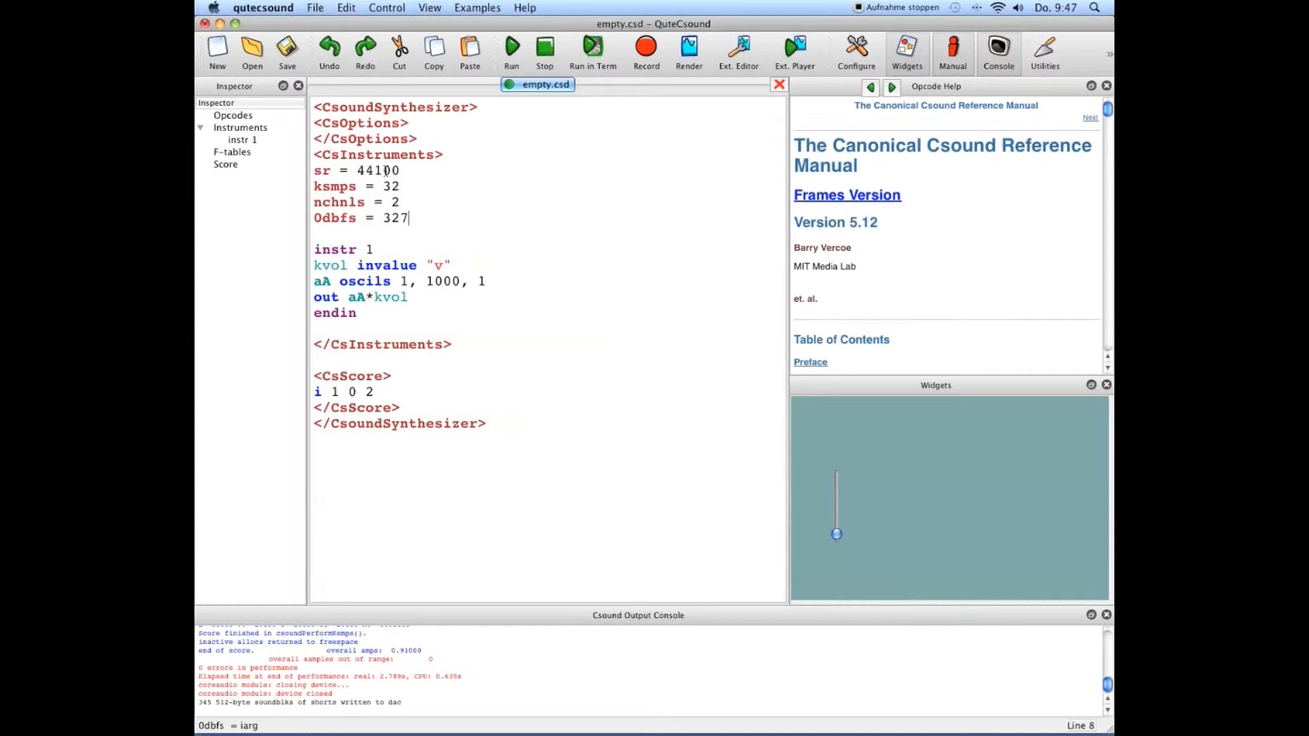
{"action": "key", "text": "Backspace"}
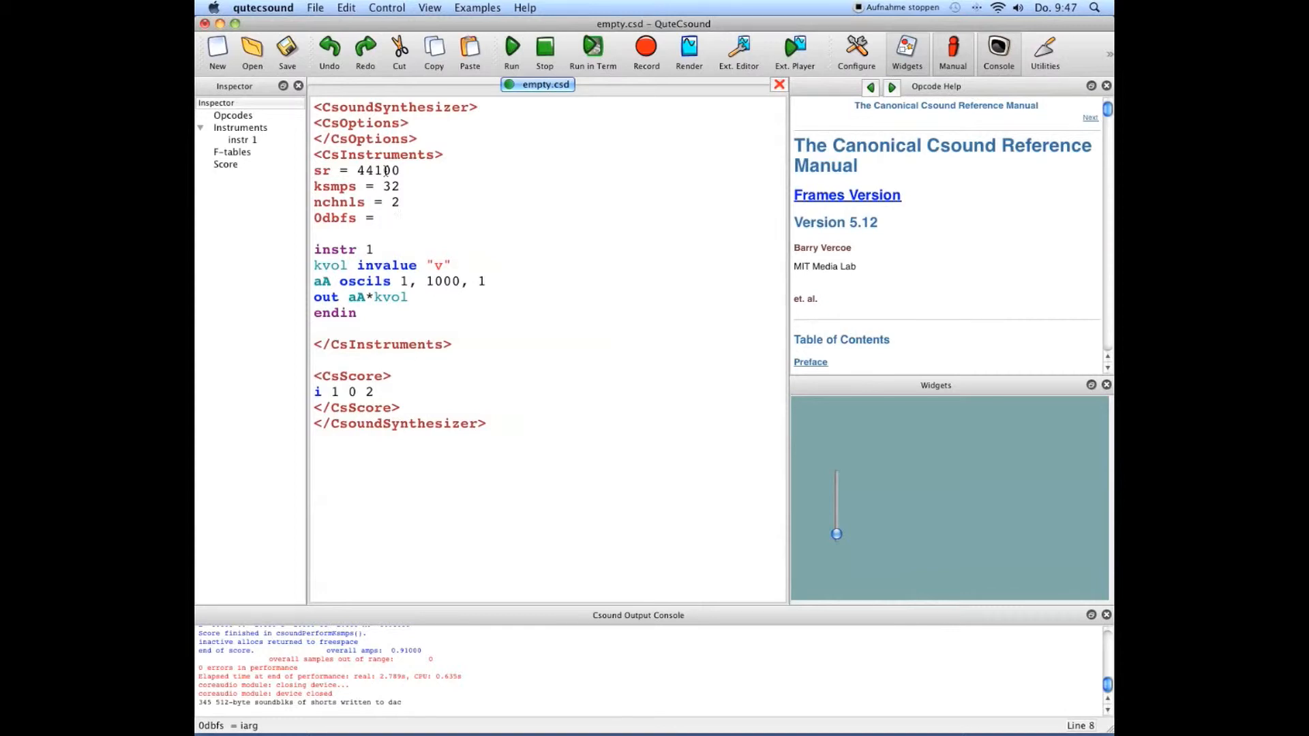
{"action": "type", "text": "1"}
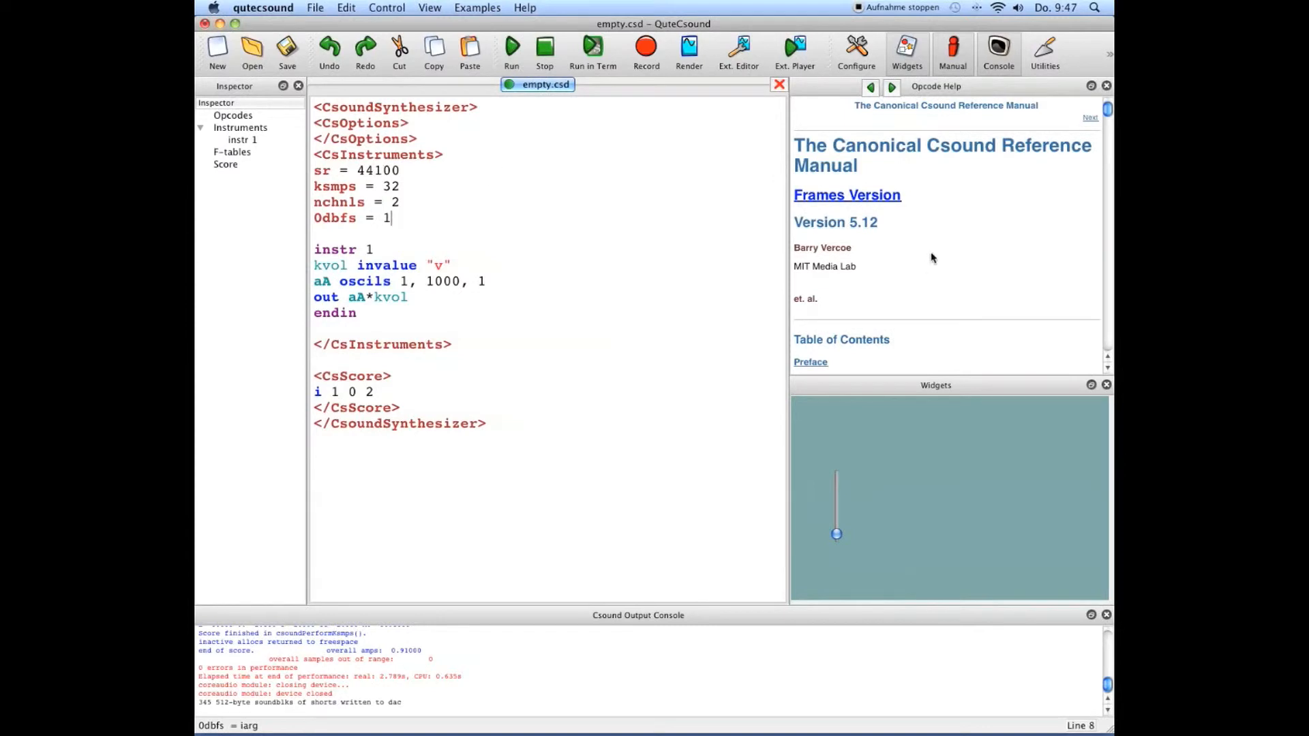
Step: Open the Real-Time Audio page from the Opcode Help table of contents
{"action": "scroll", "scroll_direction": "down", "scroll_amount": 3}
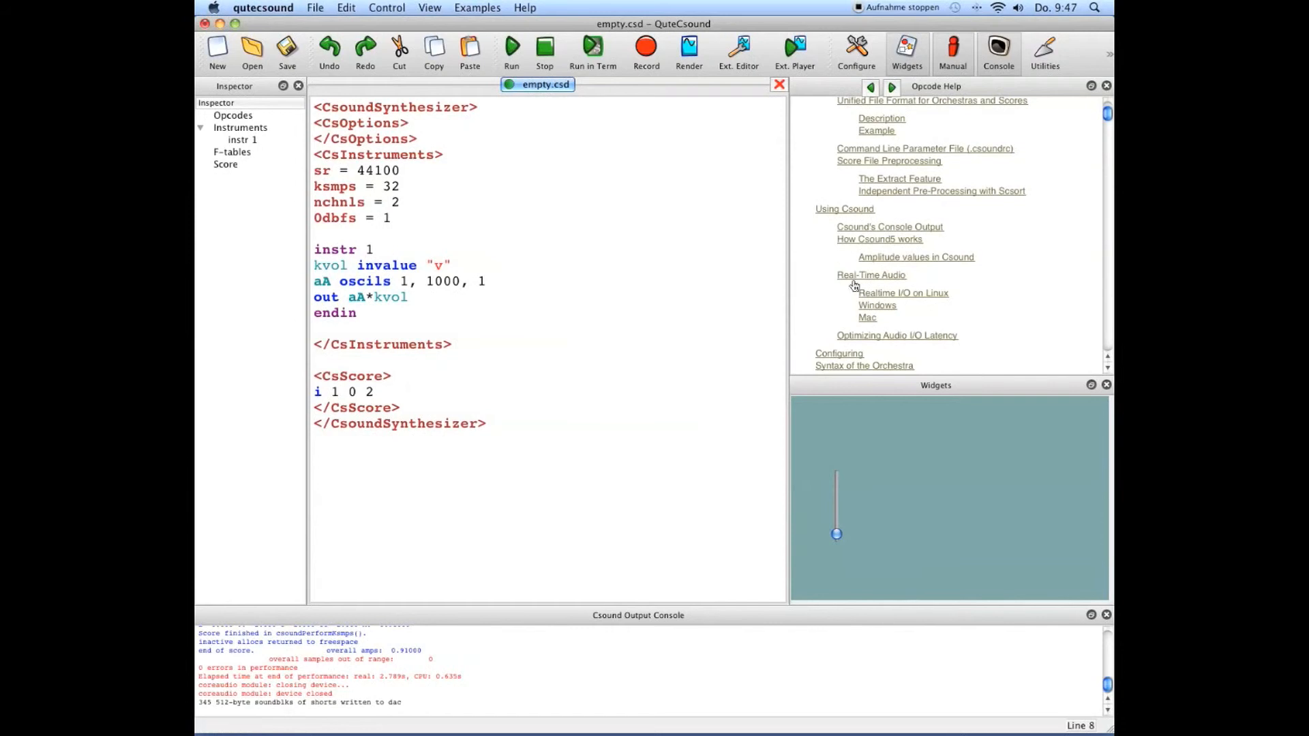
{"action": "left_click", "coordinate": [871, 275]}
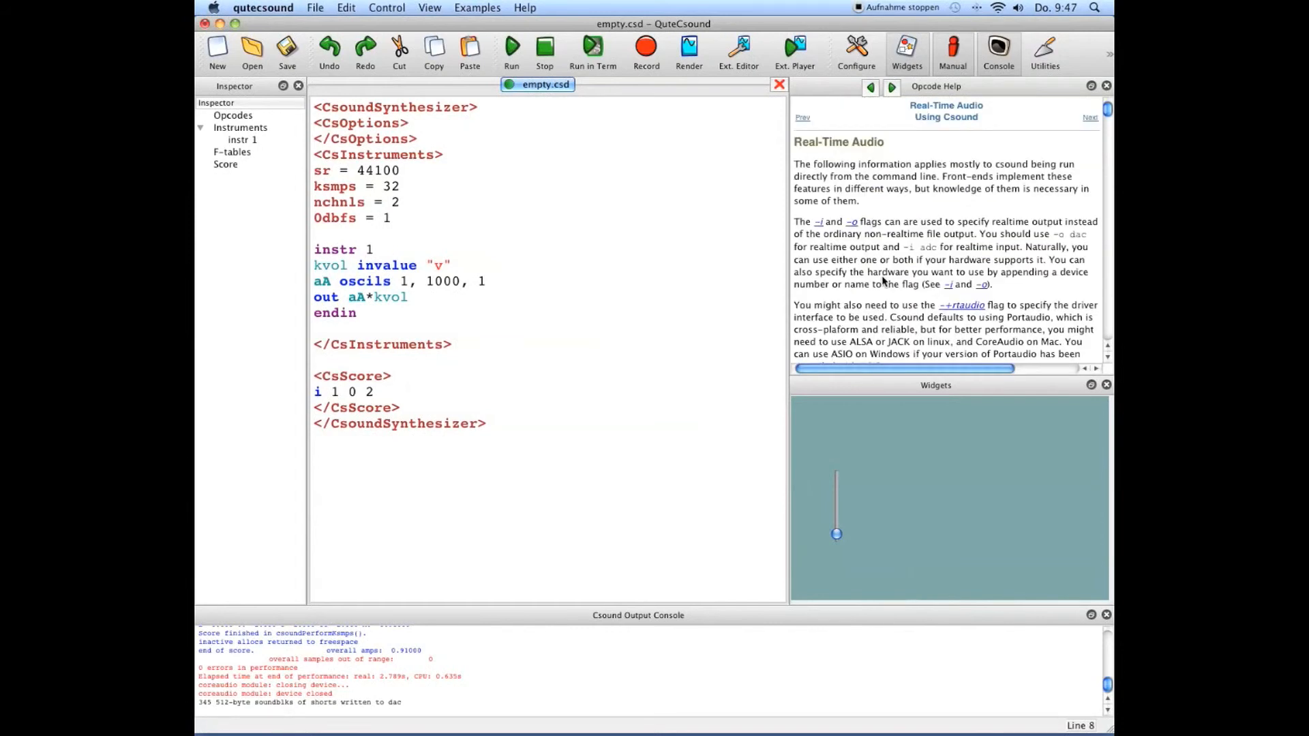